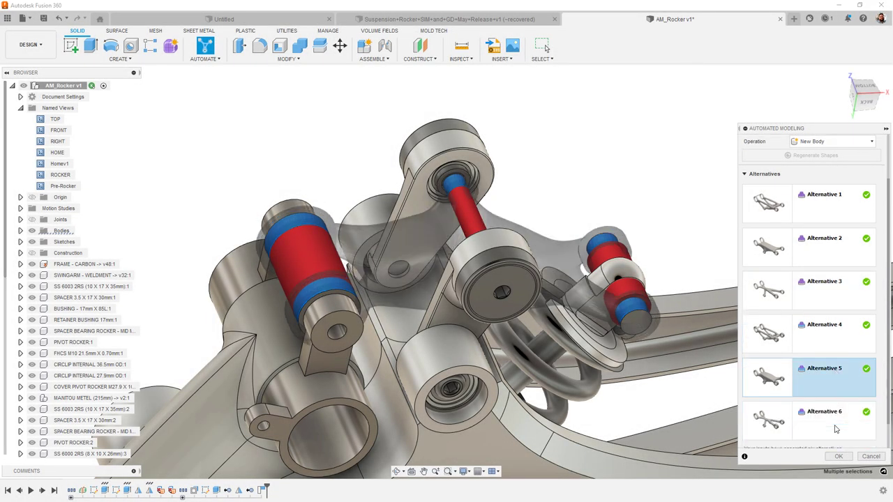
Step: Preview the sixth generated alternative and use the square profile for the flange
click(827, 421)
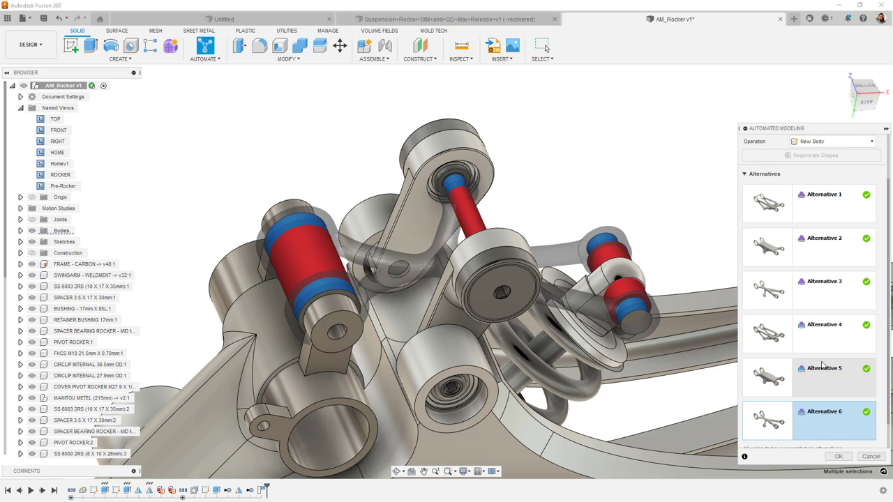
click(823, 286)
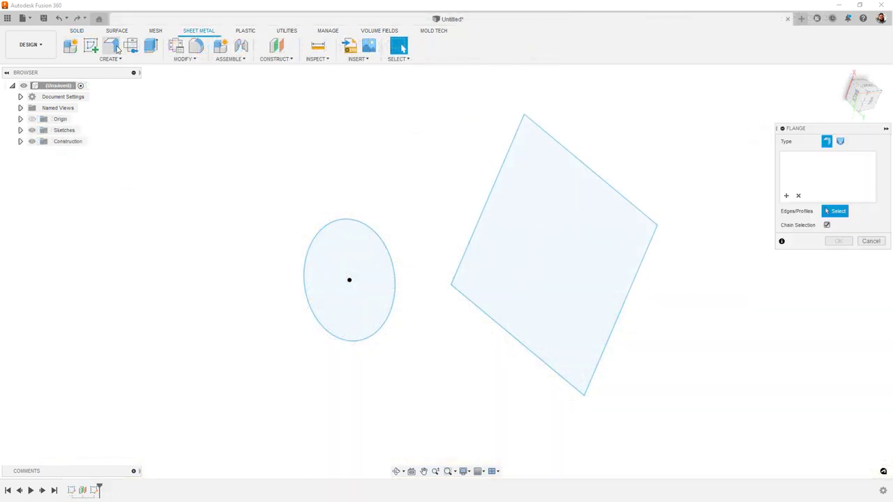
click(553, 258)
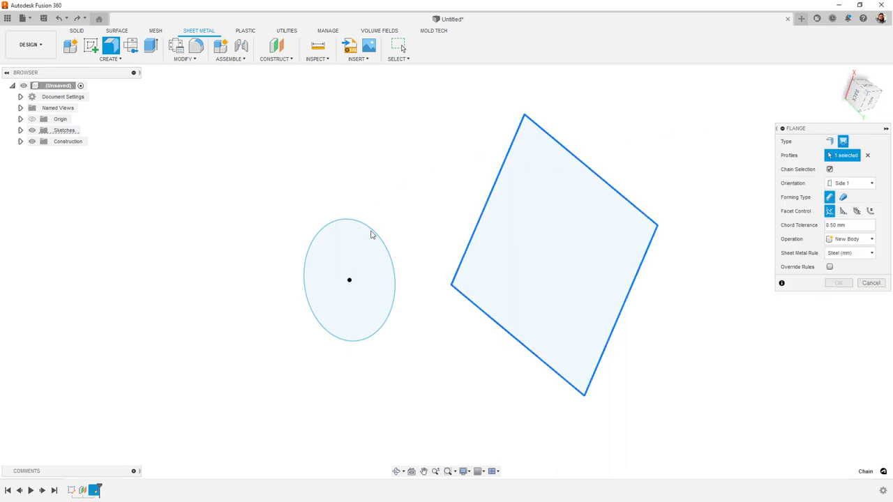
click(349, 279)
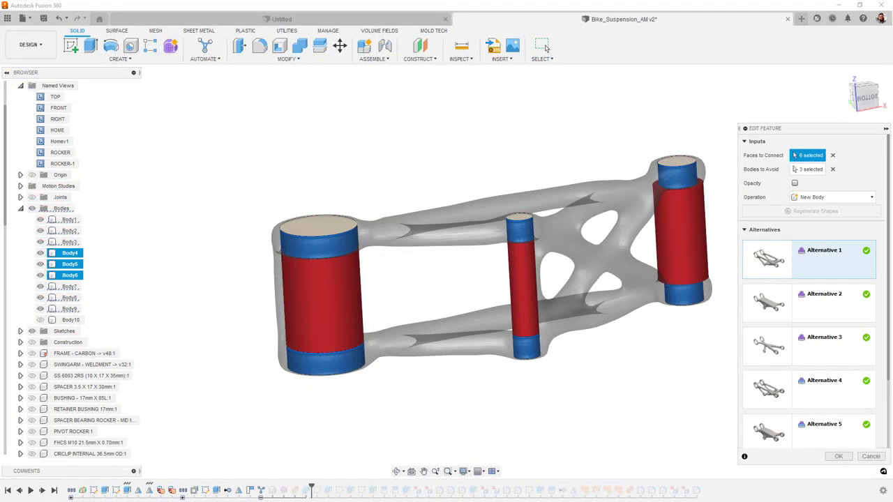
Step: Step through Alternatives 2 to 6, ending on the X-shaped link
click(823, 303)
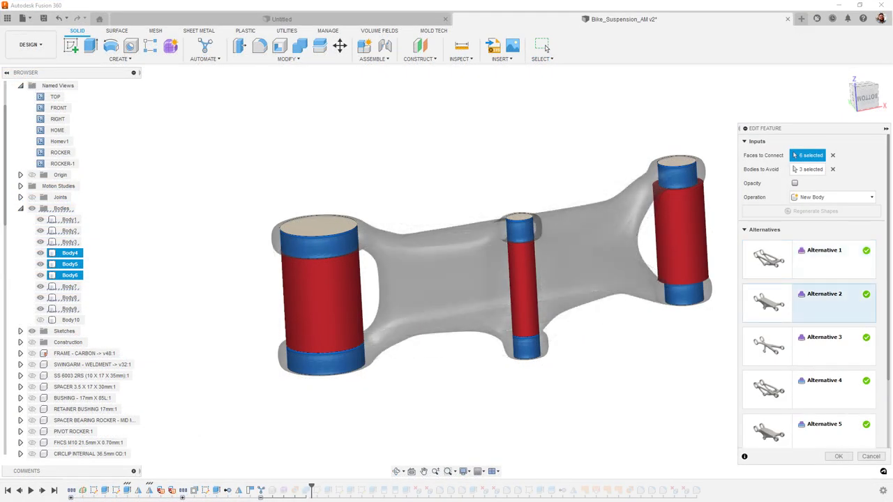
click(824, 337)
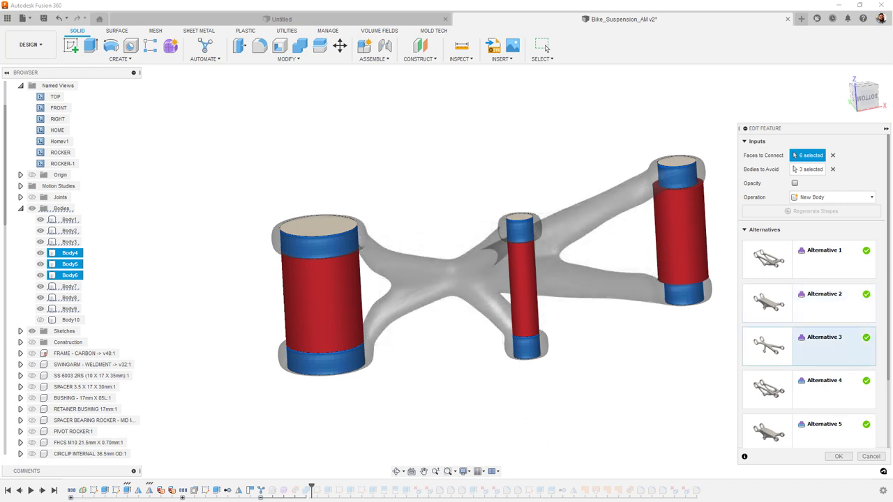
click(823, 381)
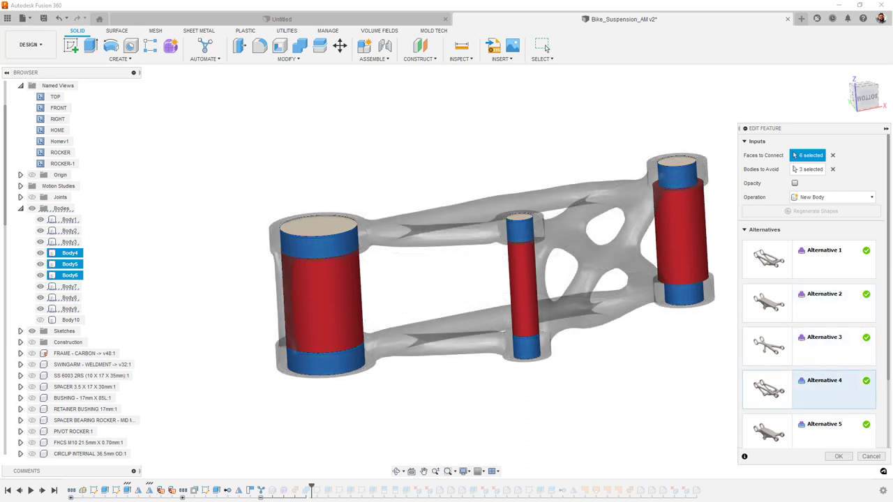
click(809, 429)
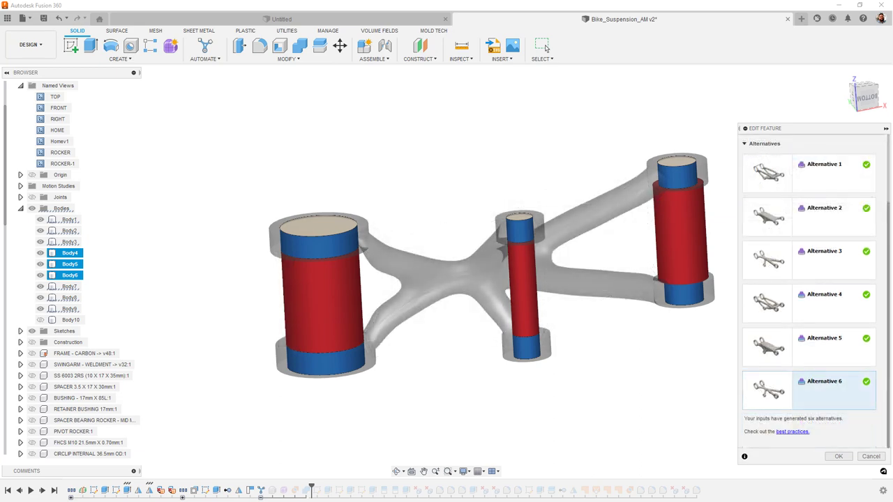
click(838, 456)
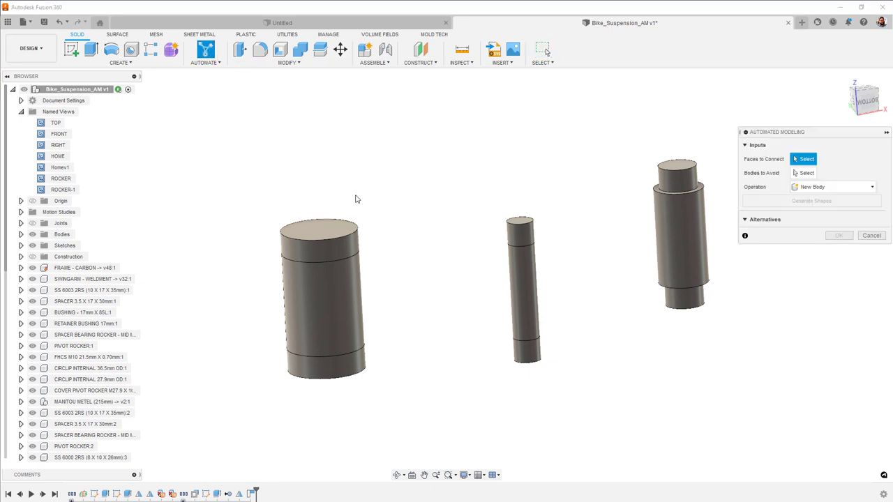
Step: Select the bearing cylinders' top faces, review the results, then cancel Automated Modeling
click(320, 251)
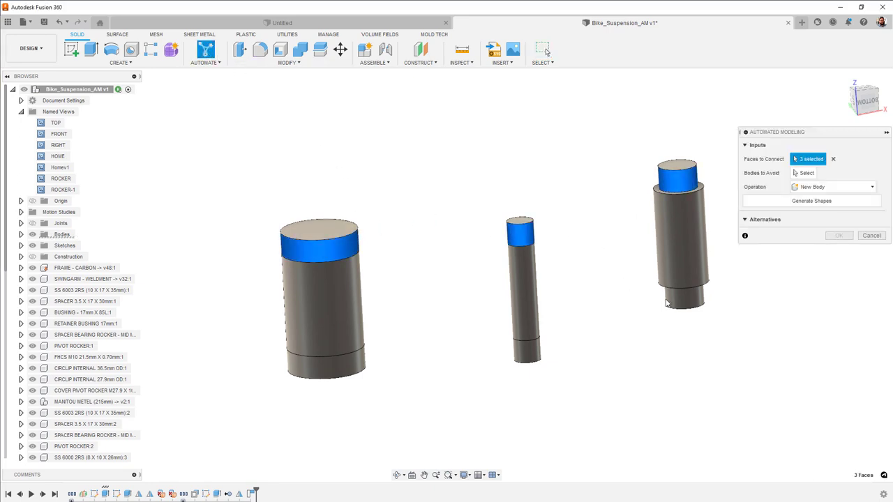
click(527, 351)
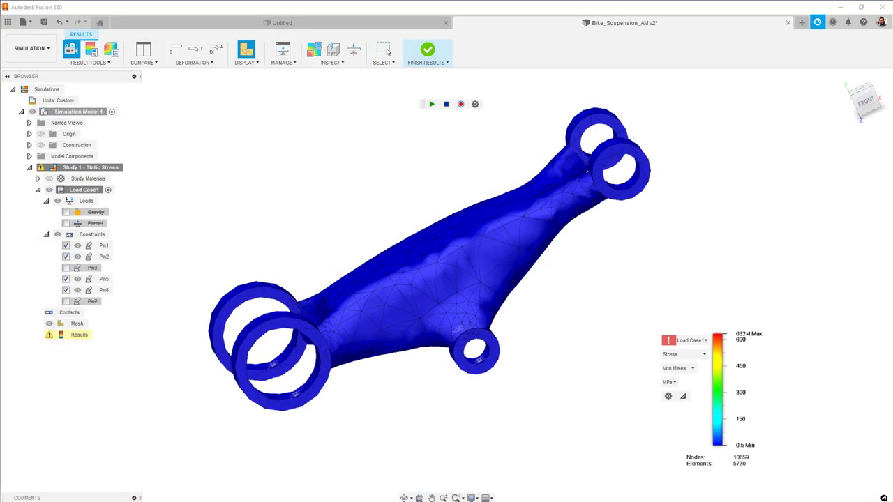
click(432, 103)
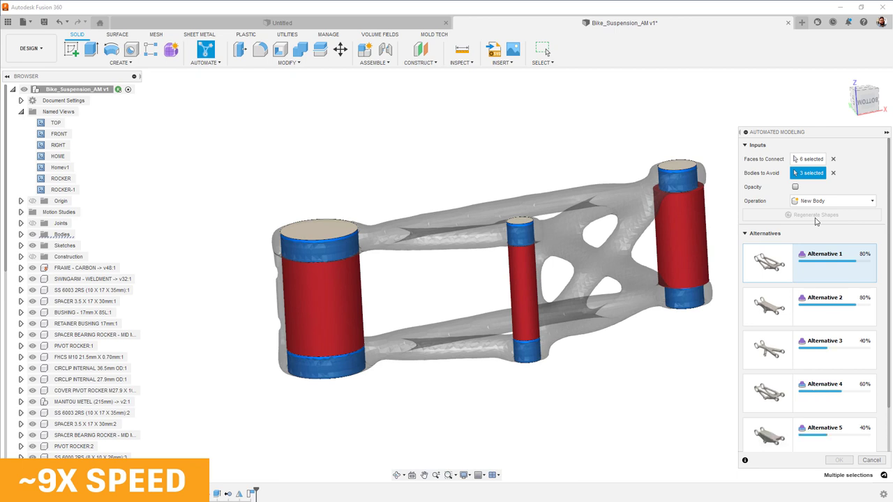
click(834, 297)
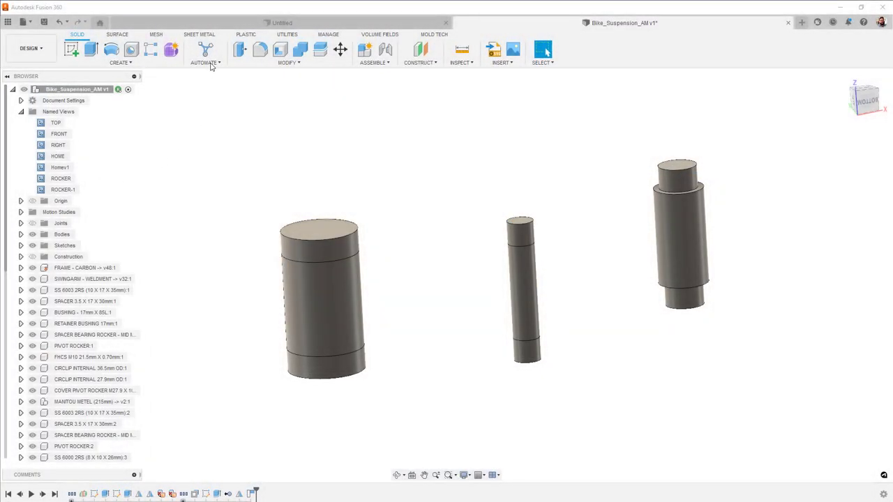
Step: Connect six end faces while avoiding three middle bodies, and generate shape alternatives
click(206, 49)
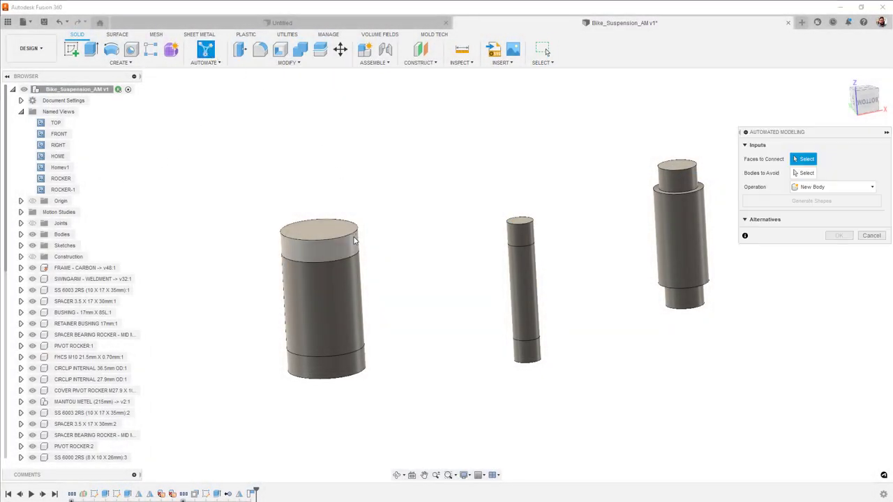
click(520, 230)
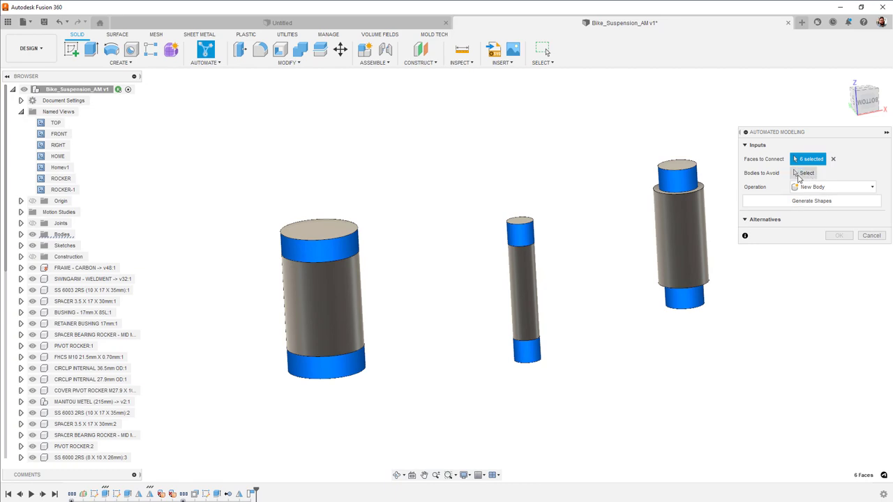
click(806, 173)
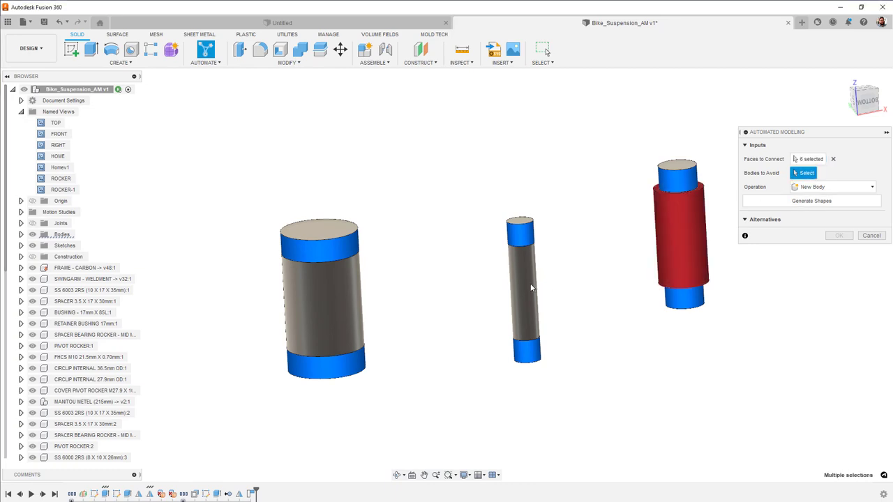
click(812, 201)
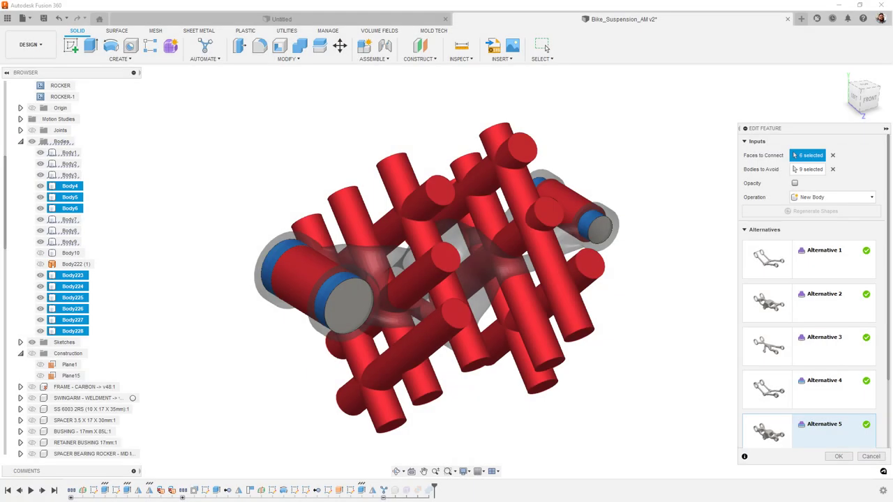
click(839, 456)
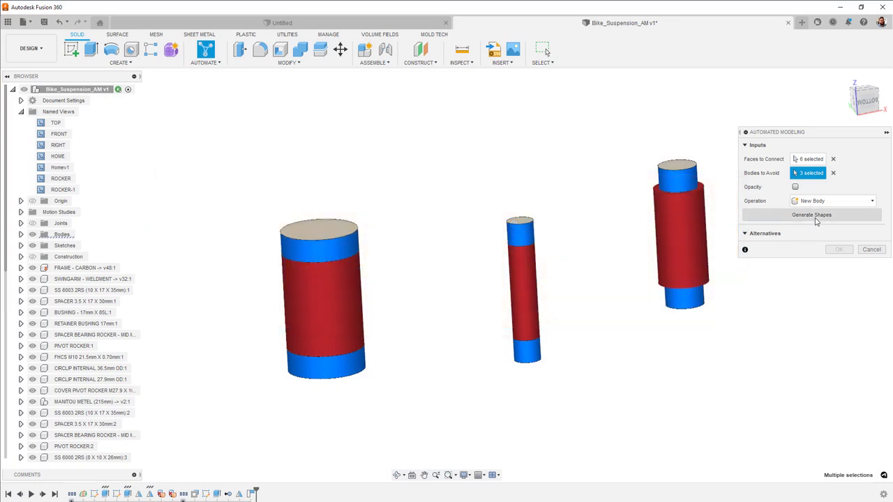
click(812, 214)
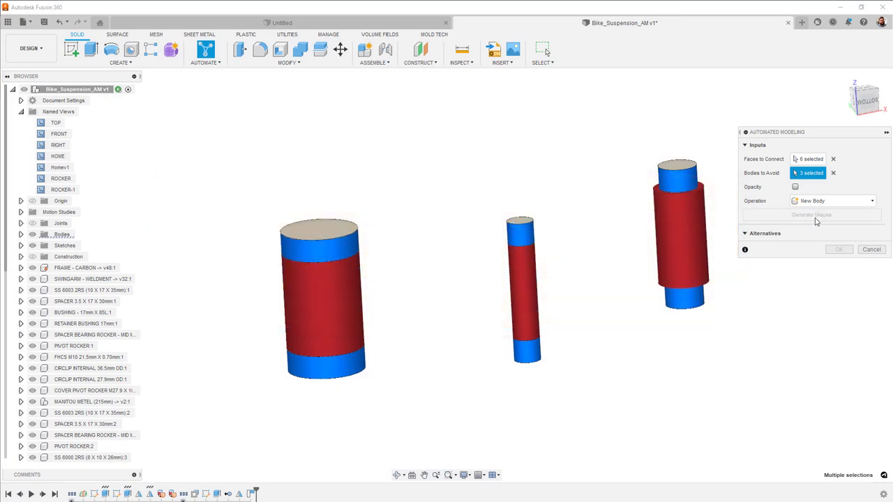
click(811, 214)
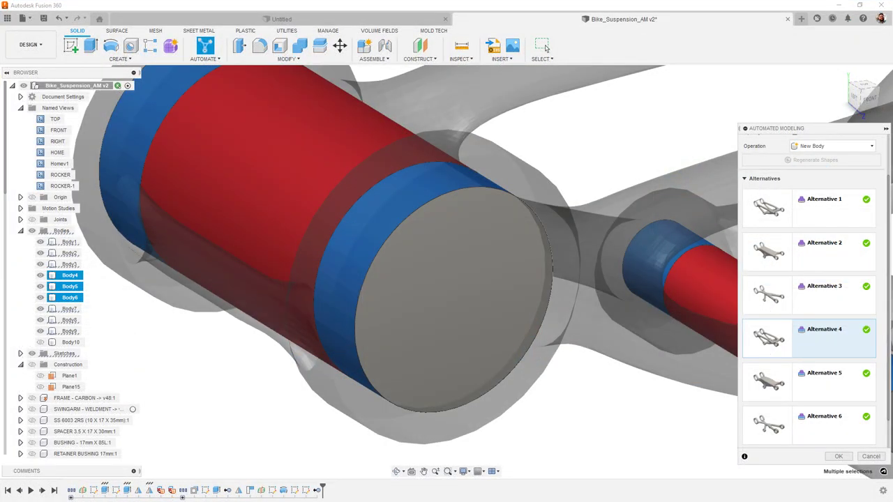
Step: Preview Alternatives 3 and 4, then accept Alternative 4 as a T-spline form
click(839, 456)
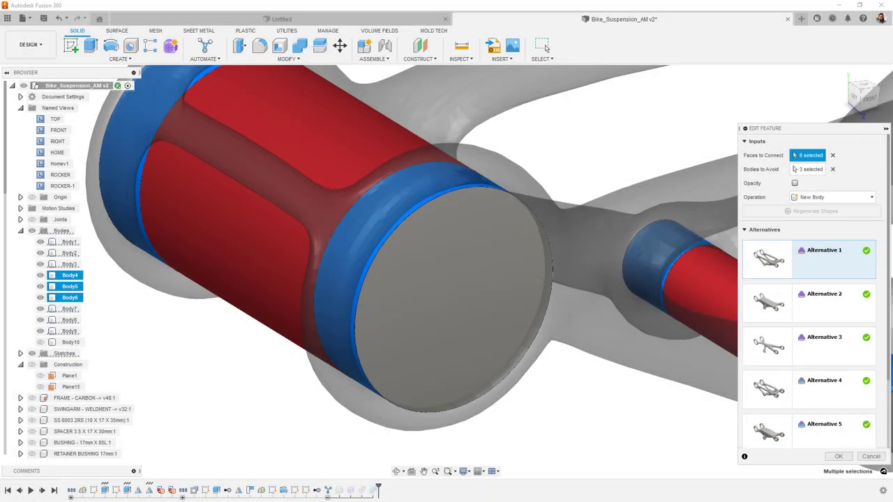
click(839, 456)
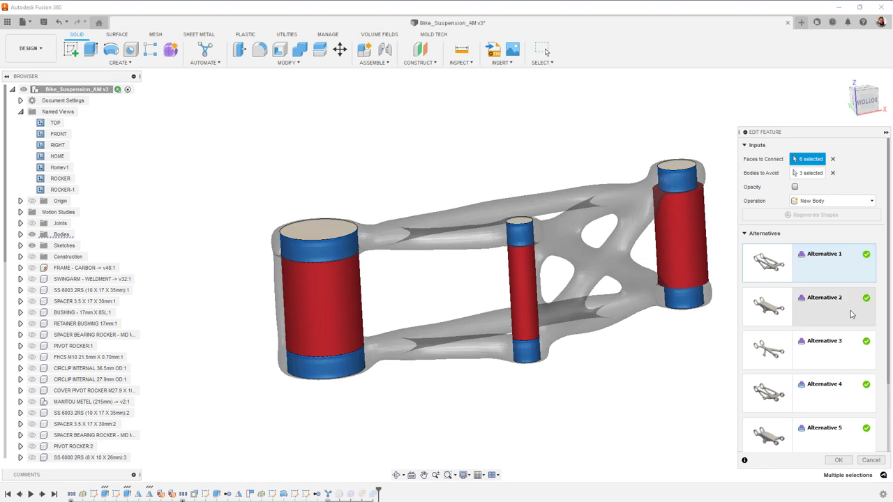
click(834, 349)
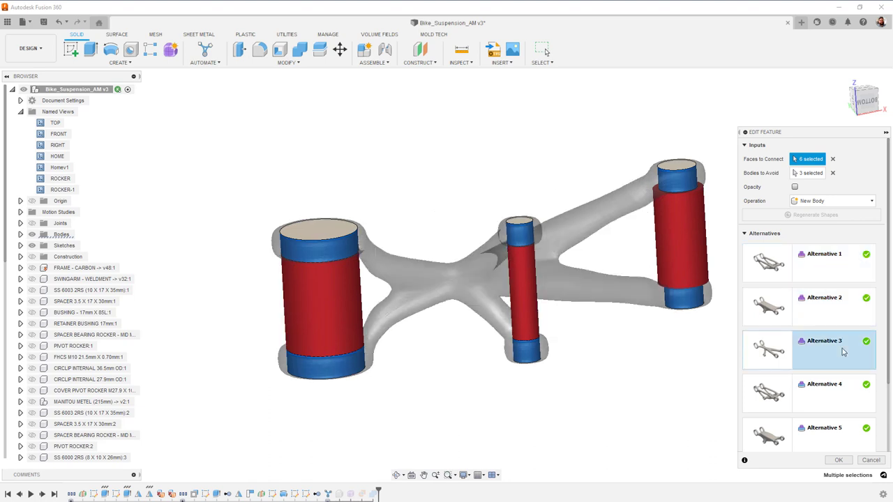
click(823, 391)
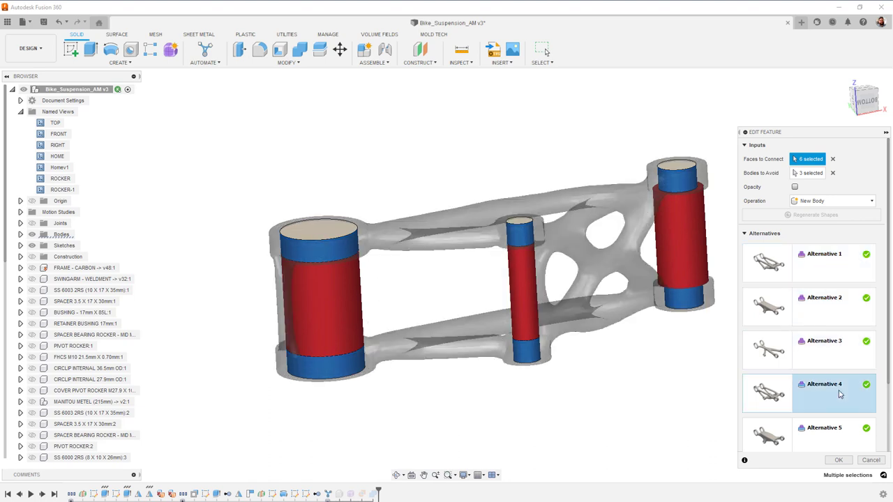
mouse_move(839, 460)
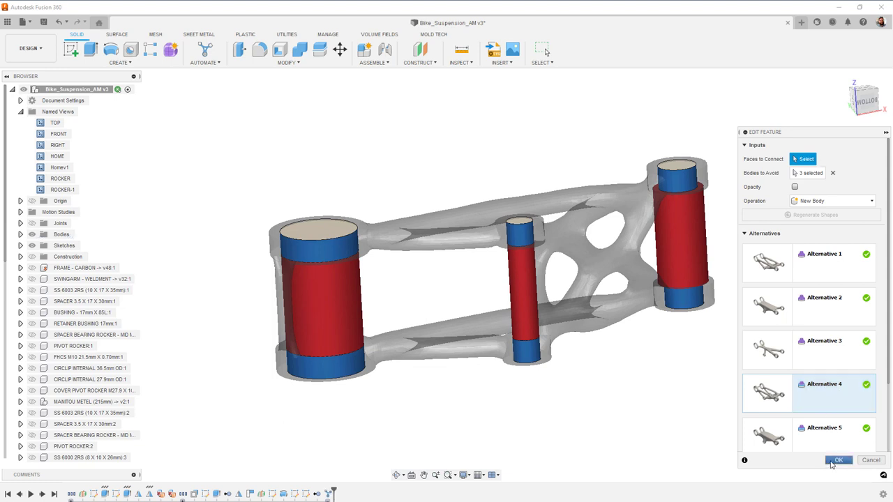
click(839, 460)
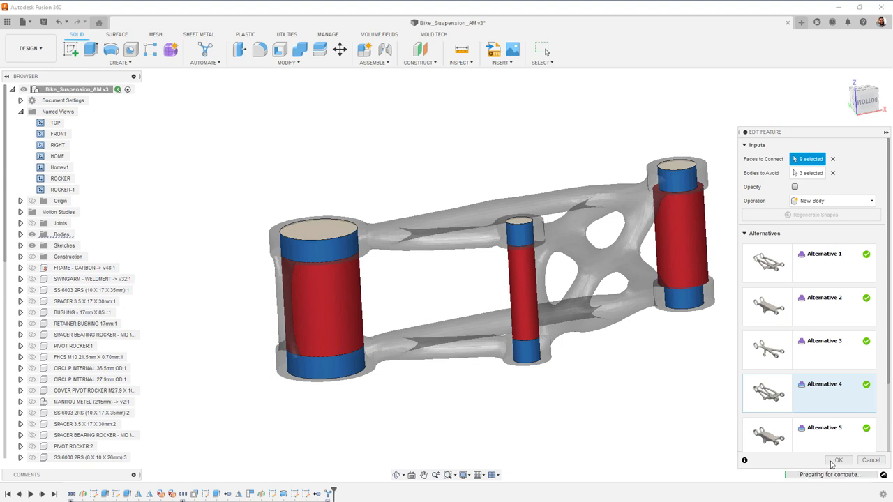
click(838, 460)
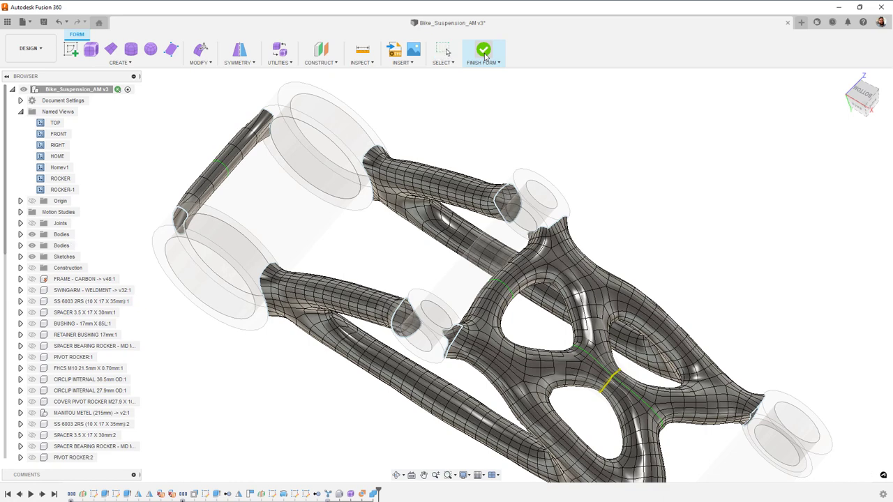
Step: Finish the form to get a solid rocker, then open the blower unit design
click(483, 52)
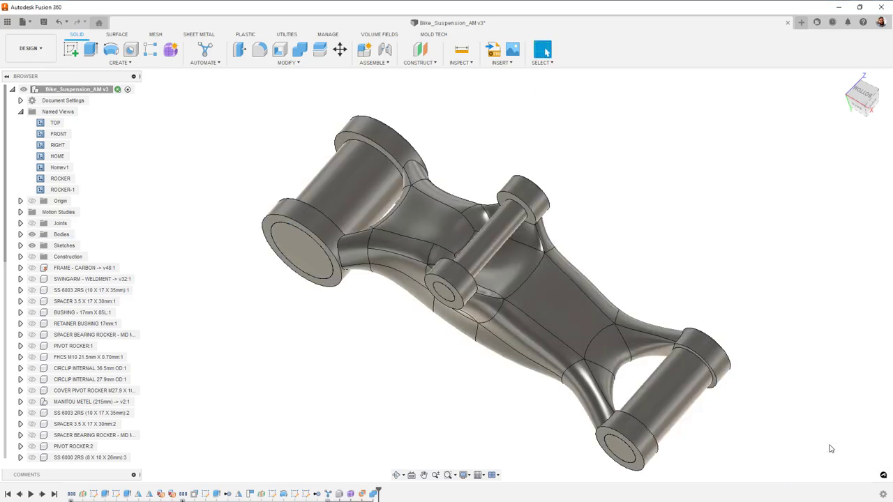
click(617, 19)
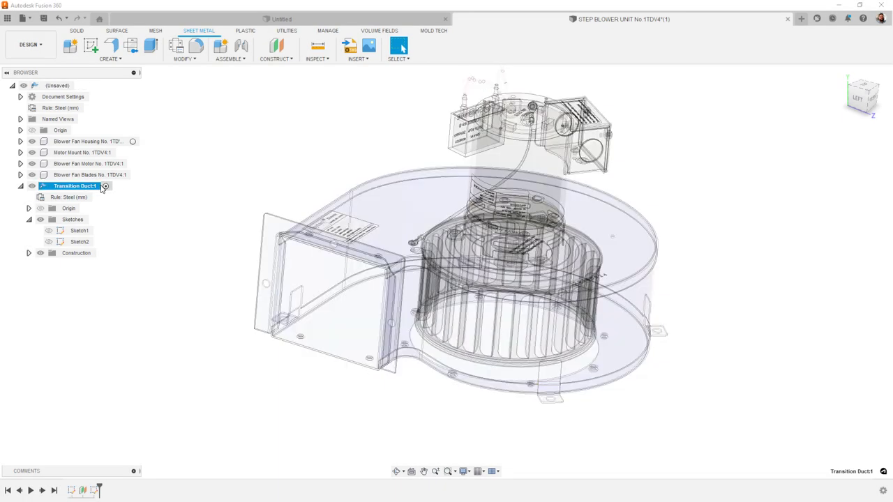
Step: Loft a sheet-metal flange from Sketch1 to Sketch2 using a 15 deg facet angle
click(49, 230)
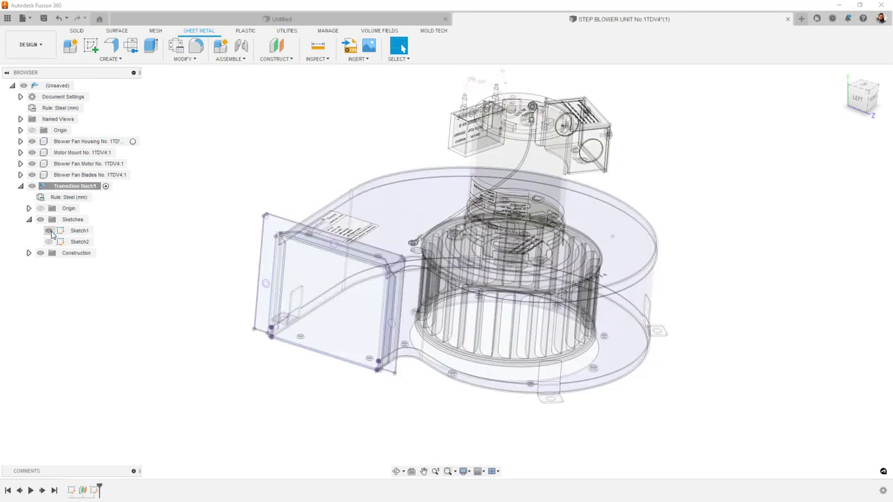
click(49, 231)
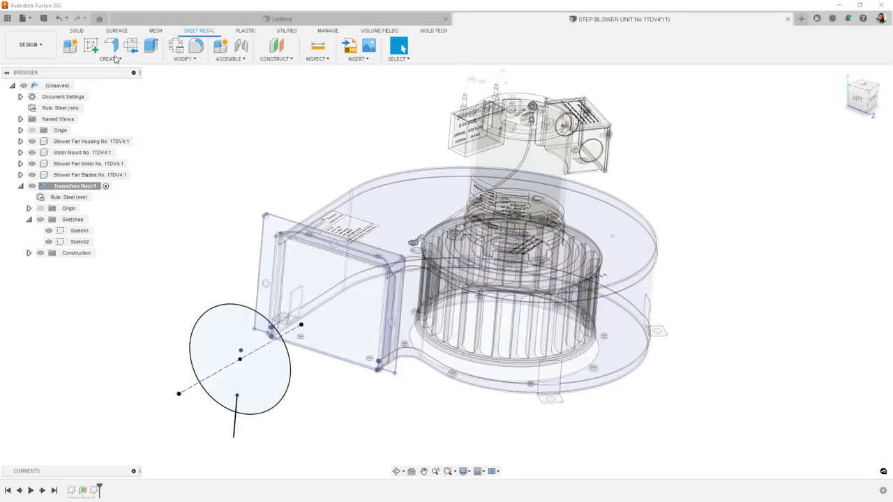
click(111, 45)
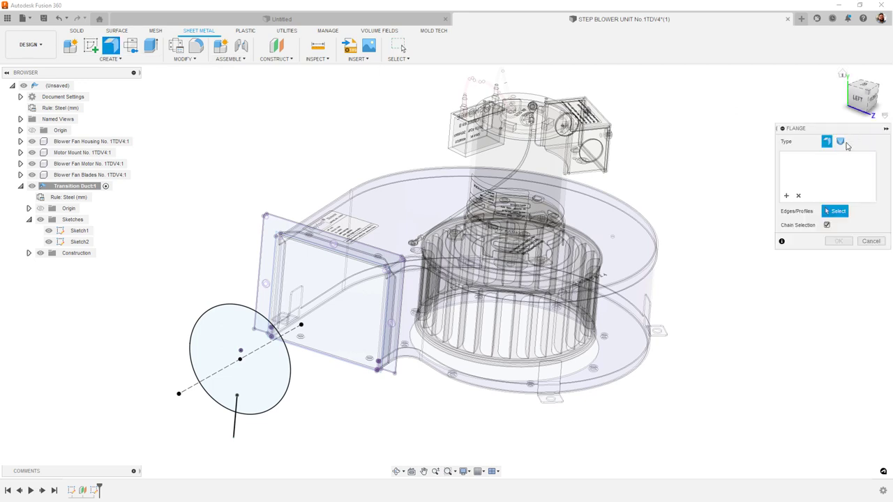
click(840, 141)
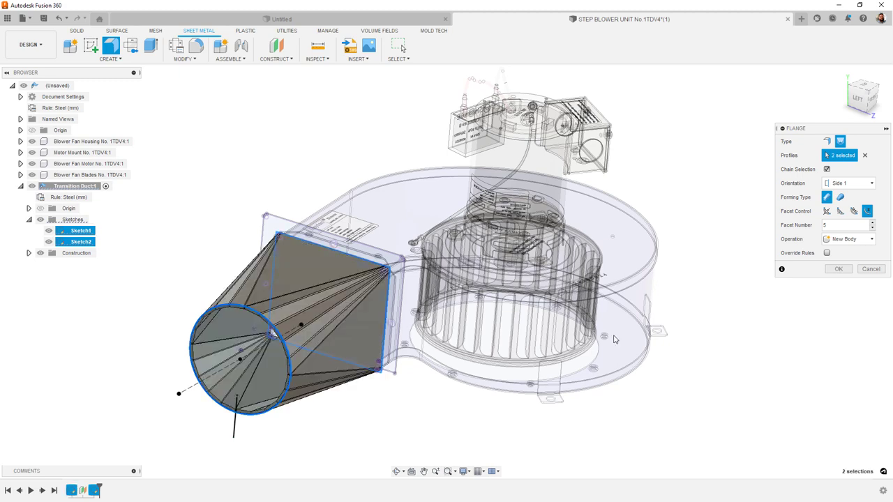
click(872, 229)
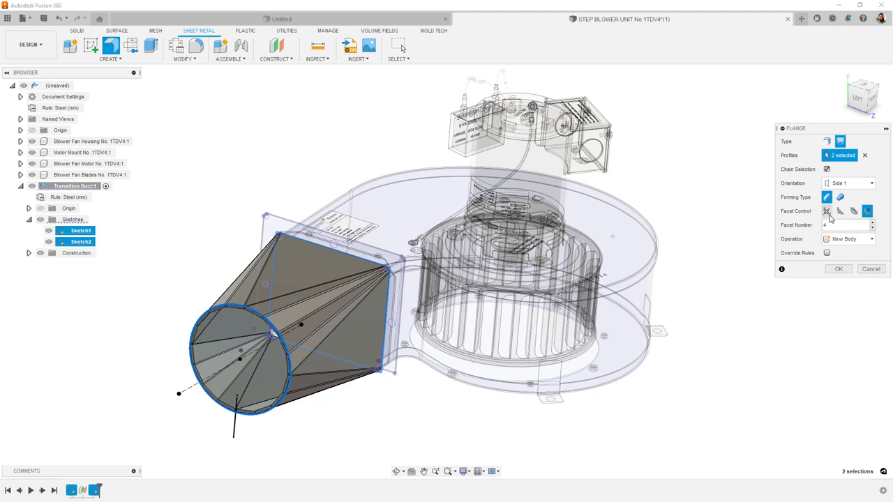
click(829, 211)
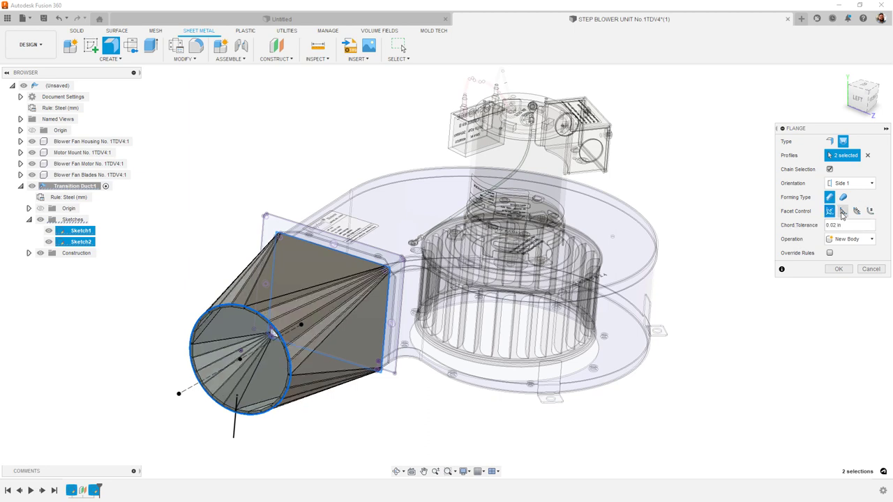
click(840, 211)
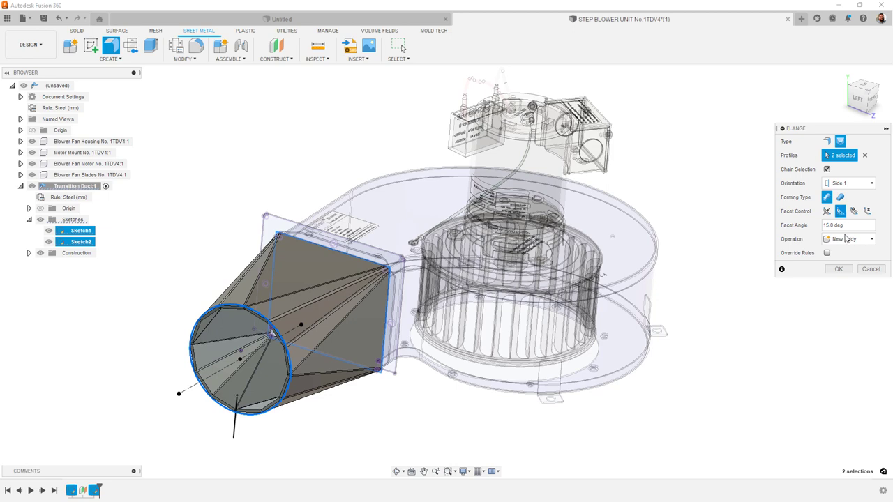
mouse_move(838, 269)
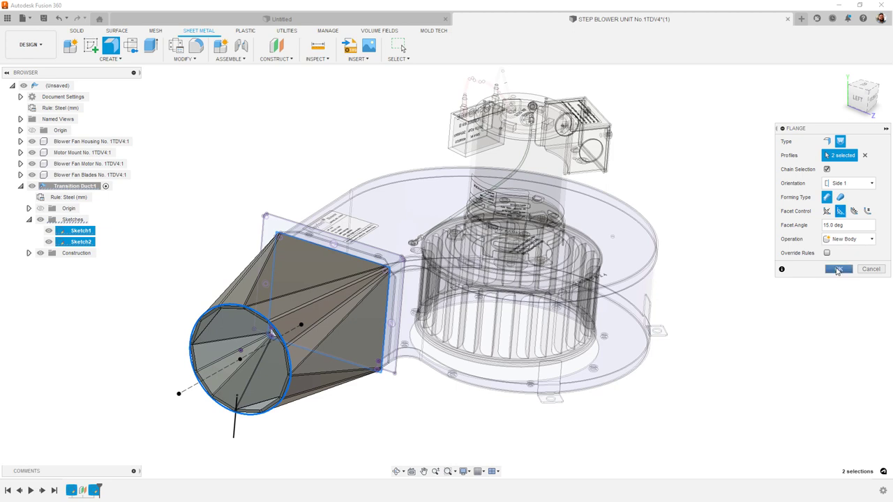
click(838, 269)
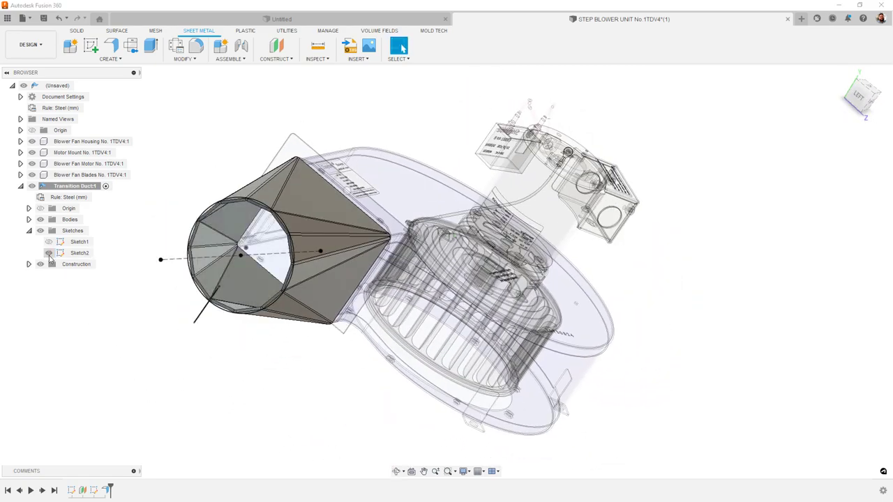
Step: Show Sketch2 and set the extrusion direction to Symmetric
click(49, 252)
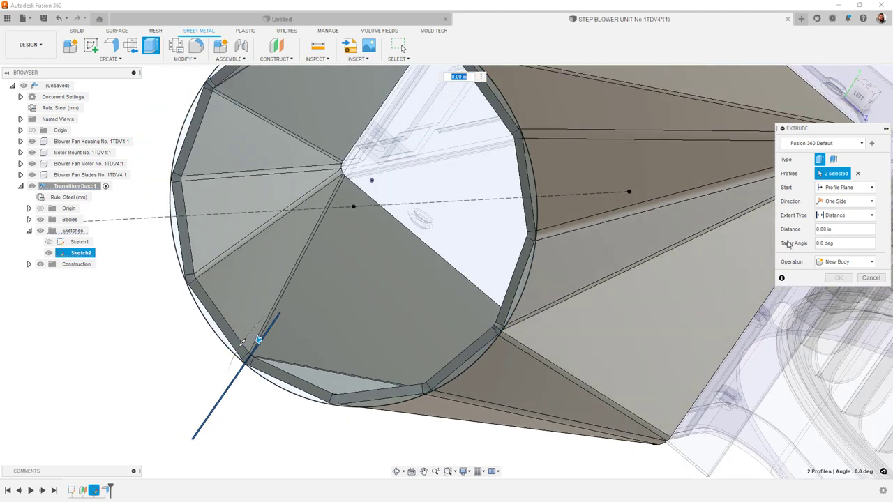
click(844, 201)
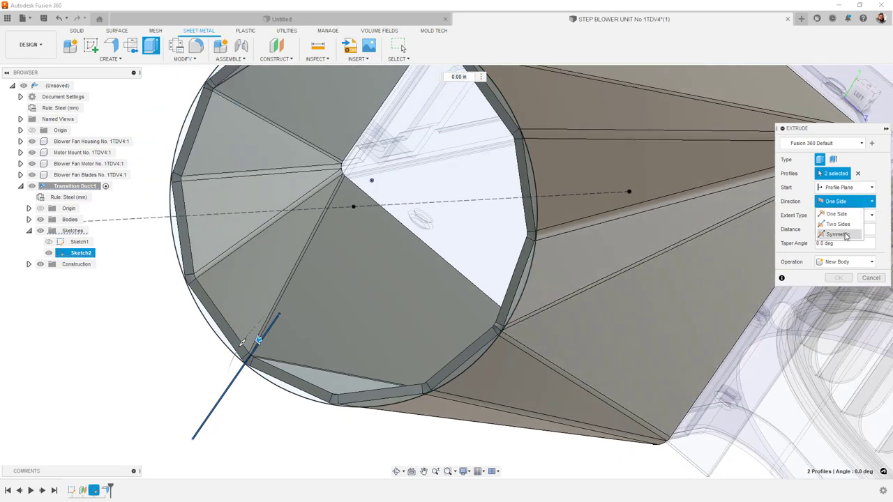
click(839, 234)
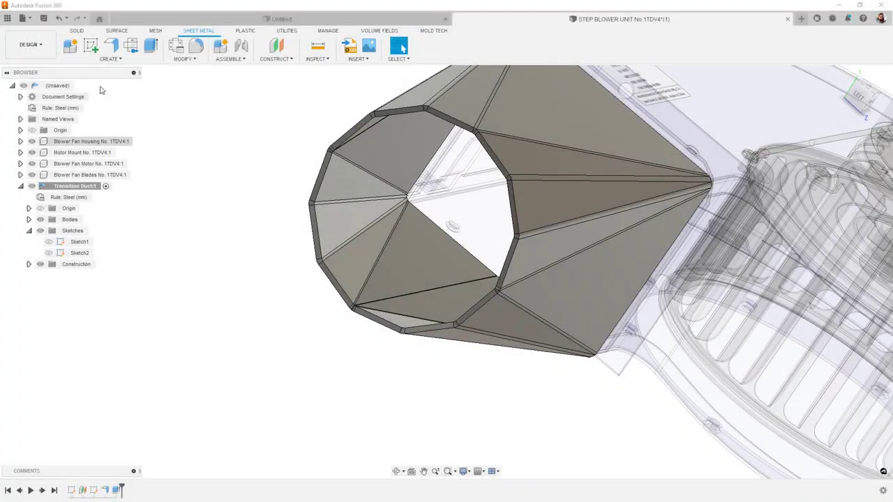
Step: Create a flat pattern of the transition duct from a stationary face
click(131, 46)
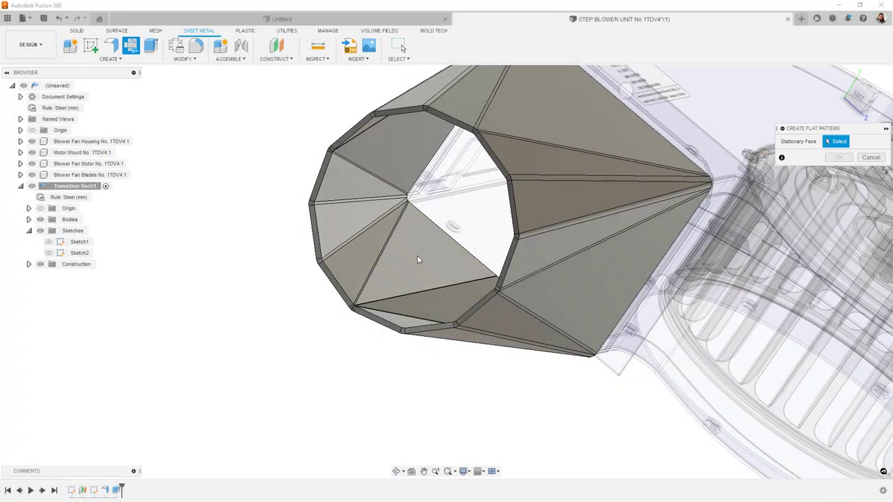
click(419, 260)
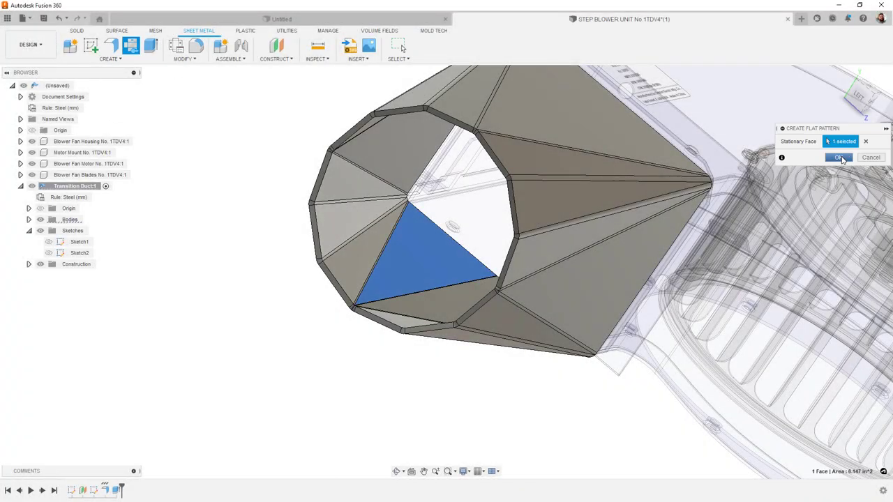
click(839, 157)
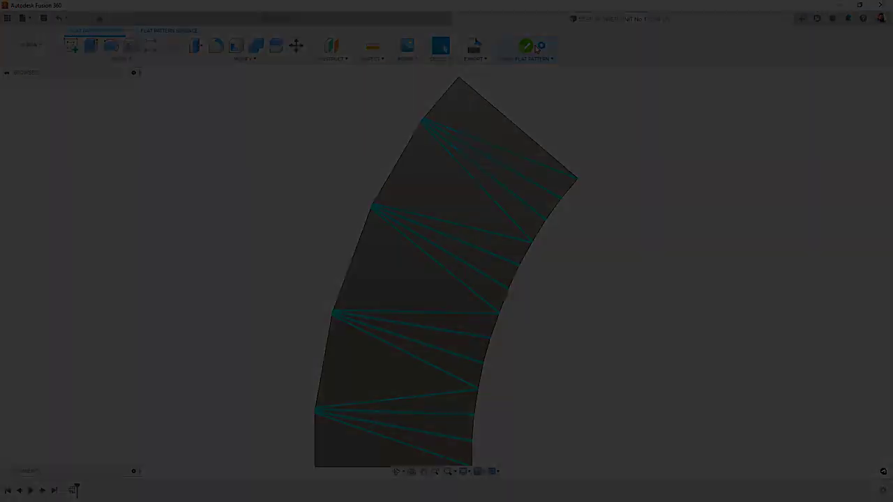
Step: Turn off mesh face group colours on the bracket, then switch to Baja Chassis
click(462, 50)
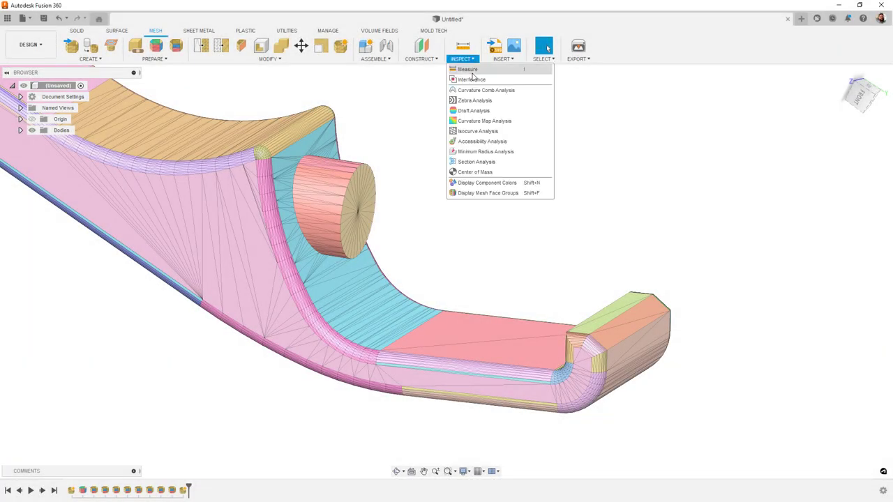
click(487, 193)
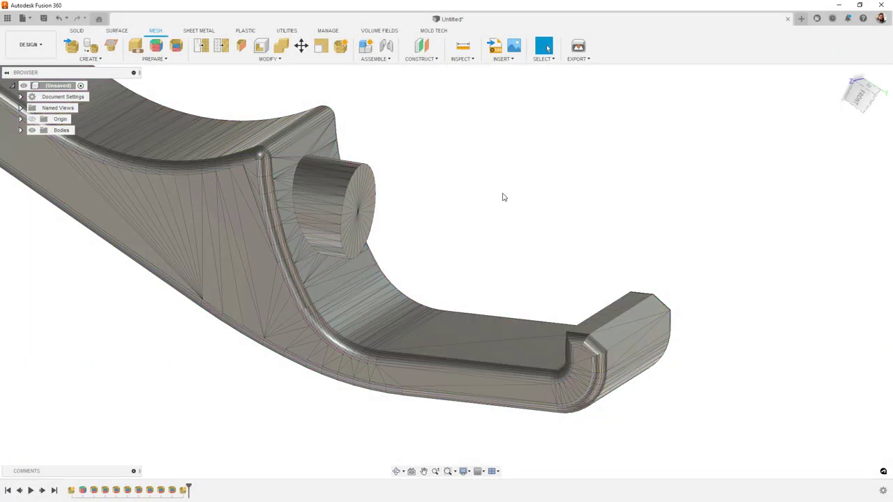
click(461, 59)
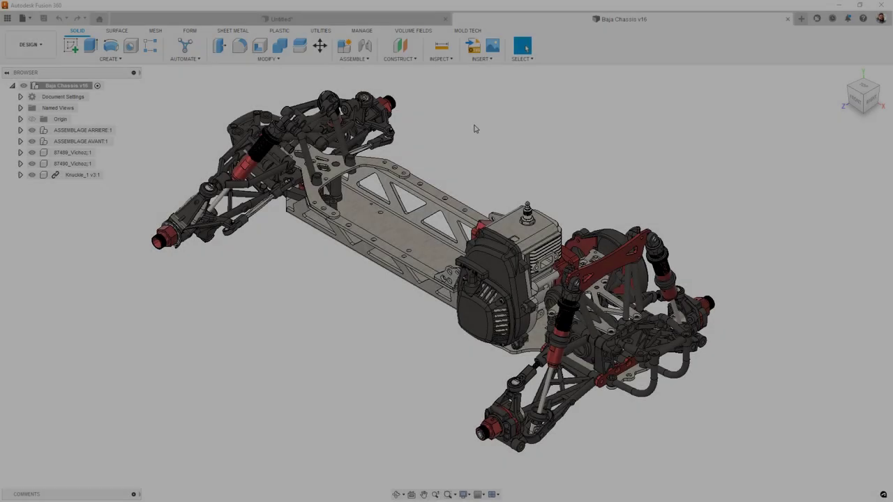
Step: Display component colours on the Baja Chassis, then switch to the smoke detector design
click(440, 49)
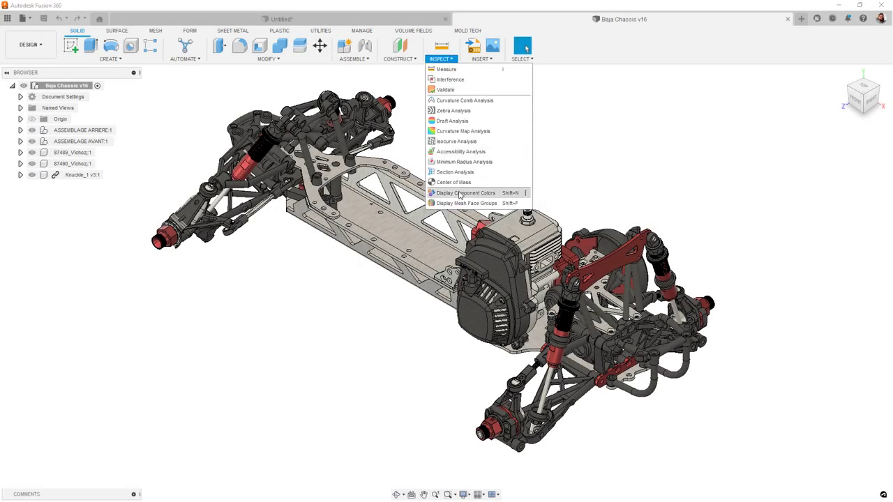
click(465, 193)
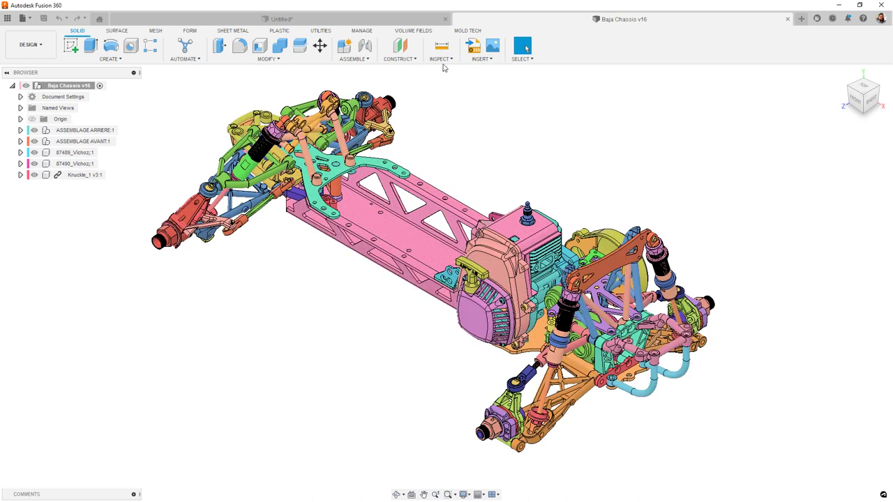
click(440, 49)
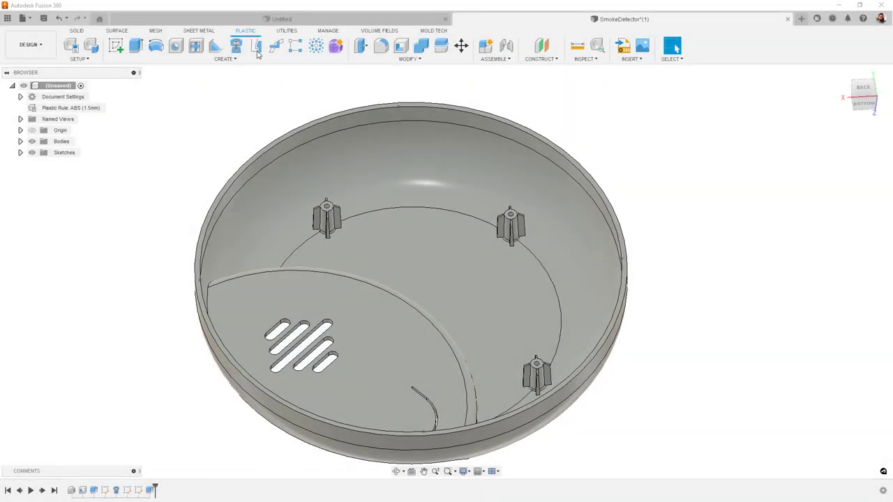
click(256, 45)
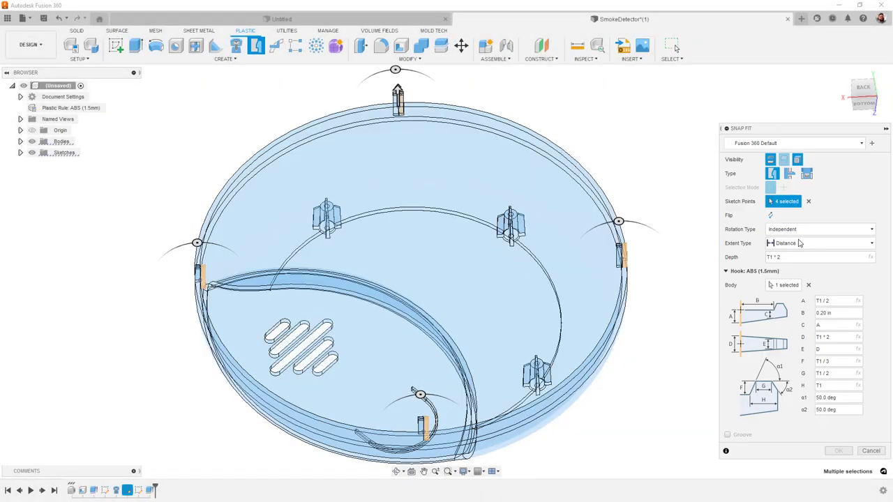
click(820, 229)
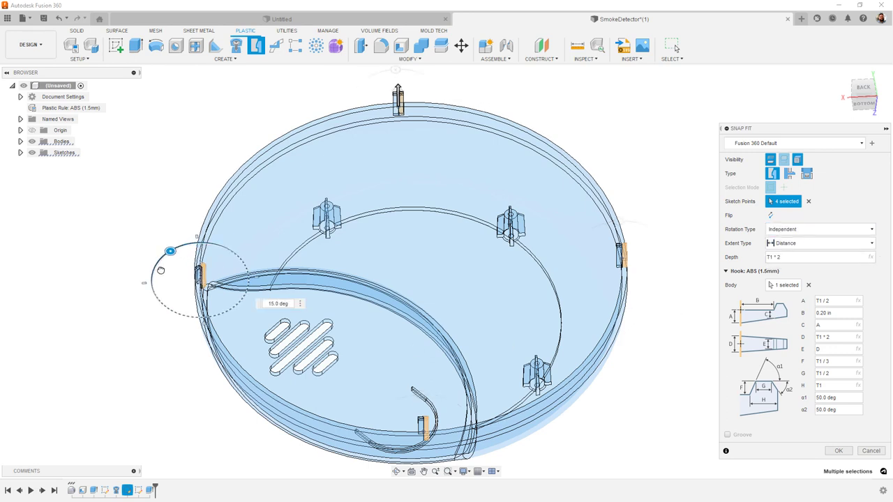
drag(169, 250, 147, 283)
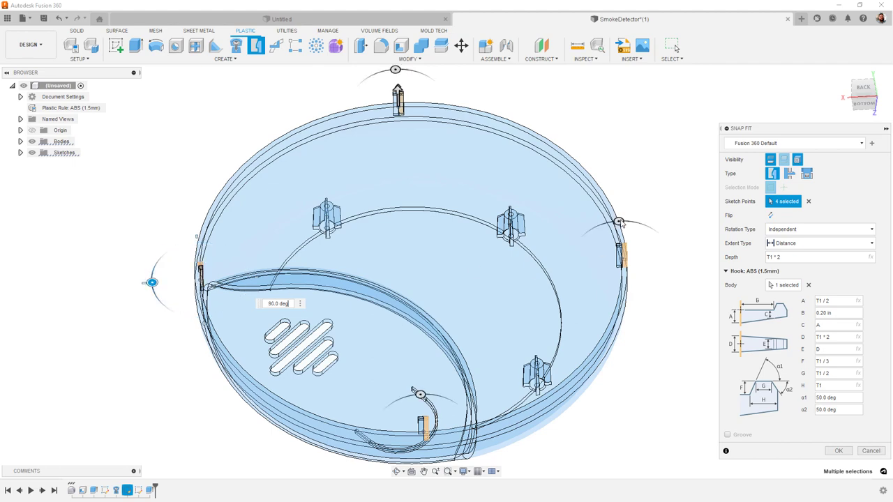
click(839, 451)
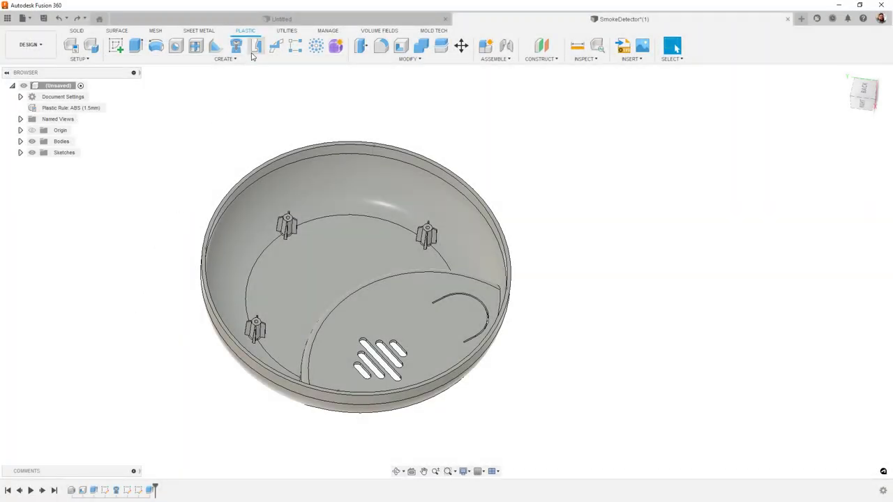
Step: Place snap fit hooks on sketch points and rotate the top hook to -90 deg
click(256, 45)
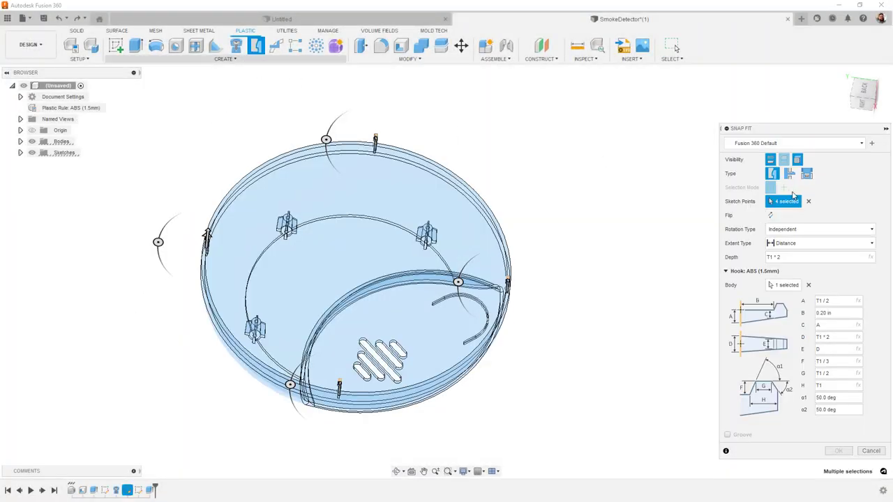
click(809, 201)
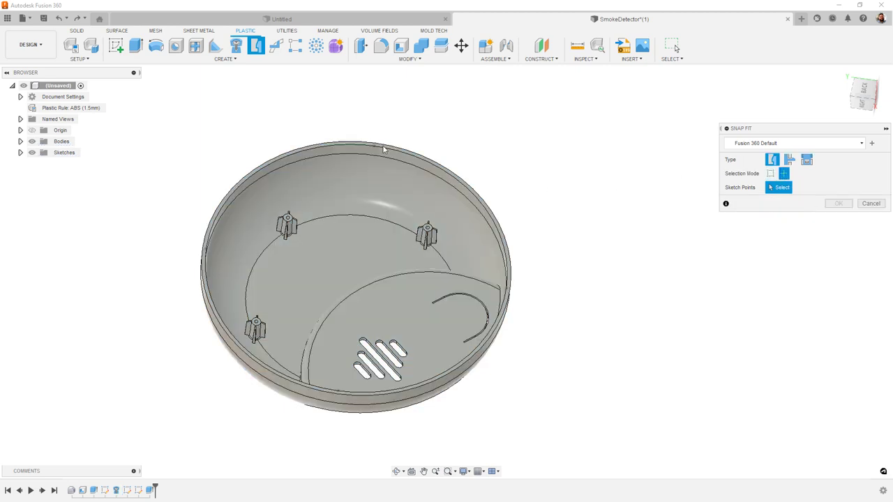
click(326, 139)
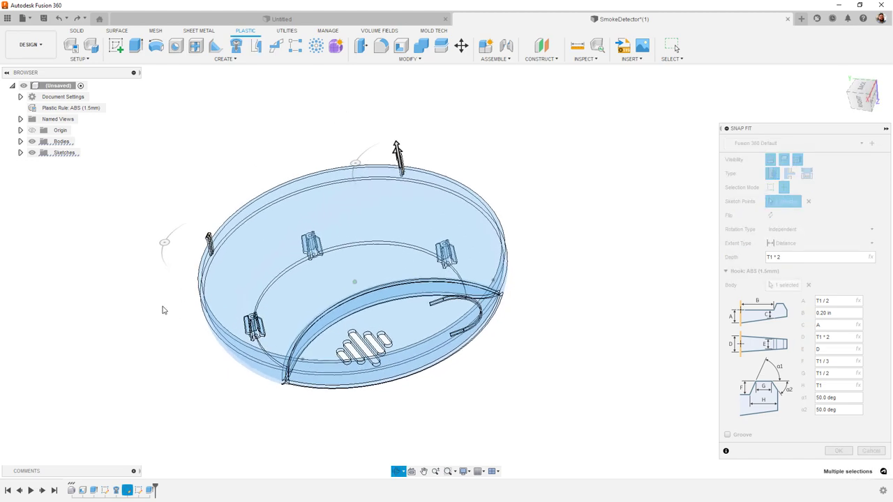
click(356, 164)
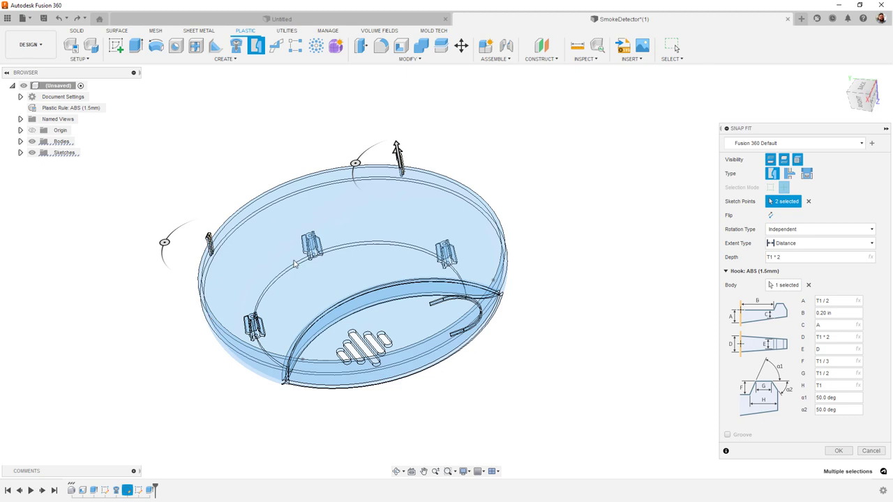
click(356, 160)
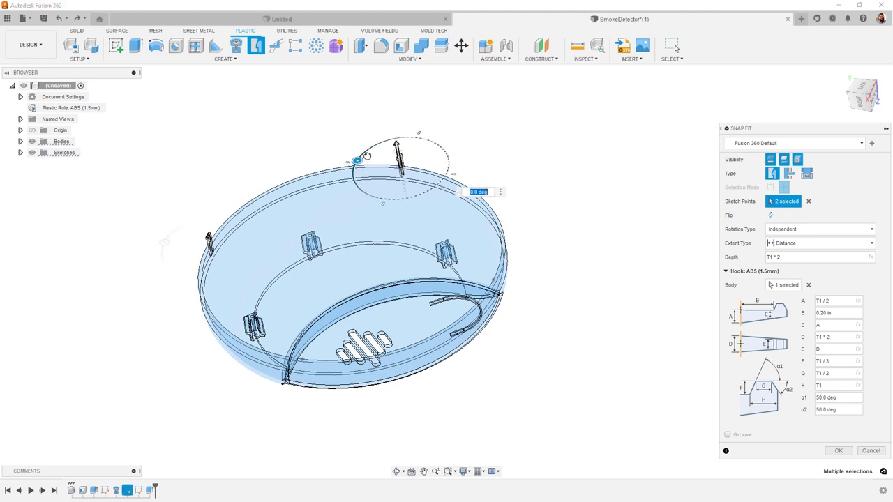
drag(355, 159, 419, 136)
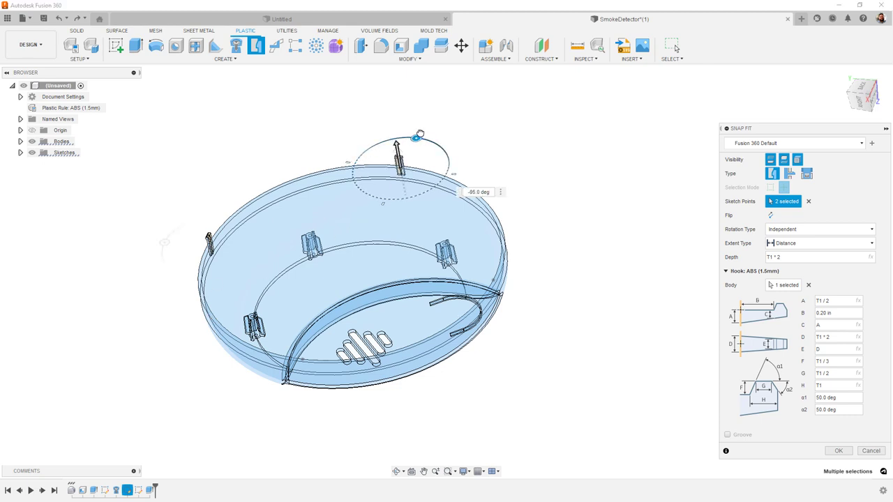
drag(417, 137, 417, 138)
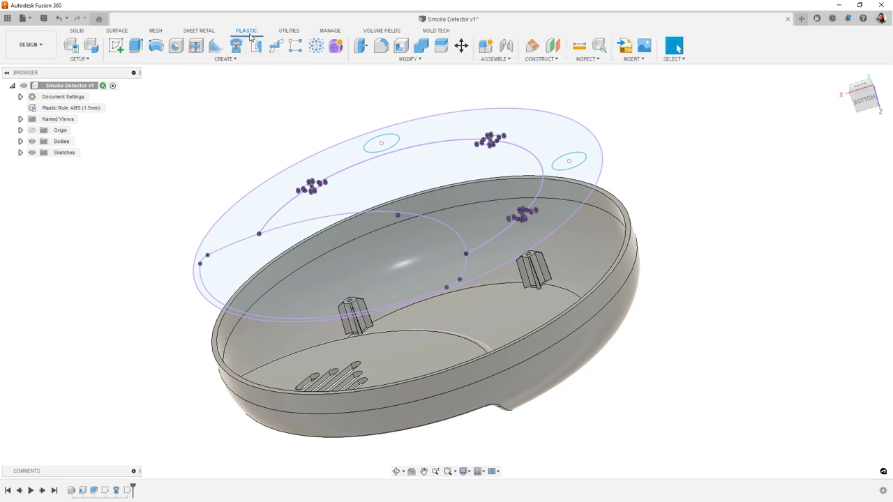
mouse_move(274, 46)
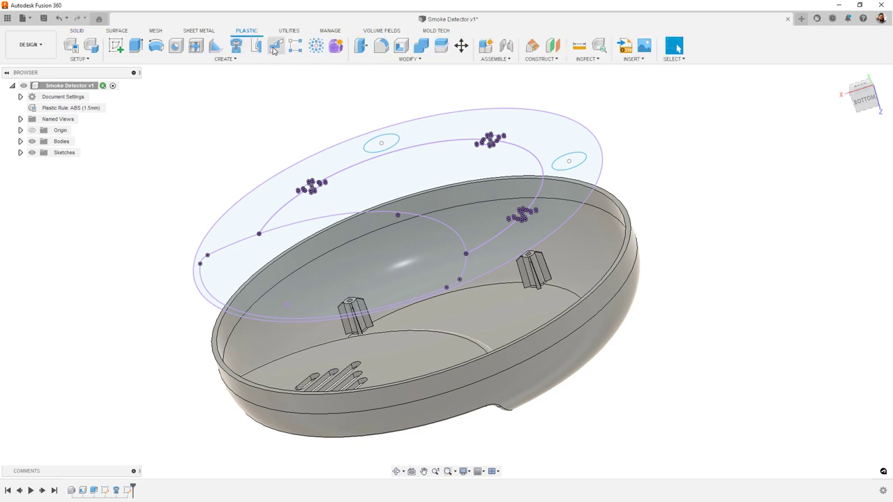
Step: Create rests from two circle profiles and drag the offset to extend the bosses
click(276, 45)
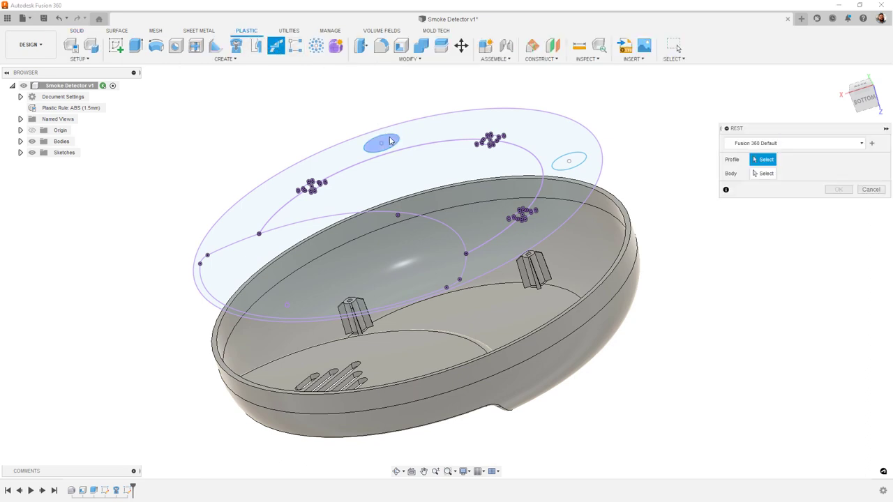
click(380, 143)
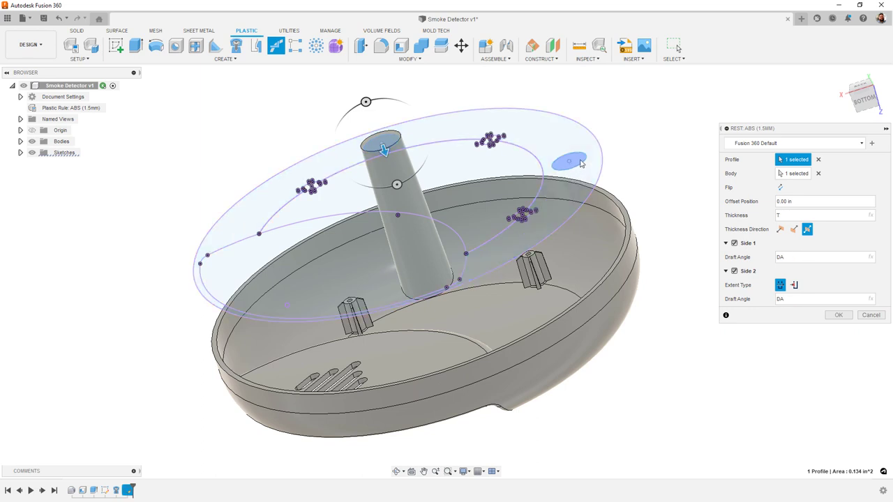
click(568, 160)
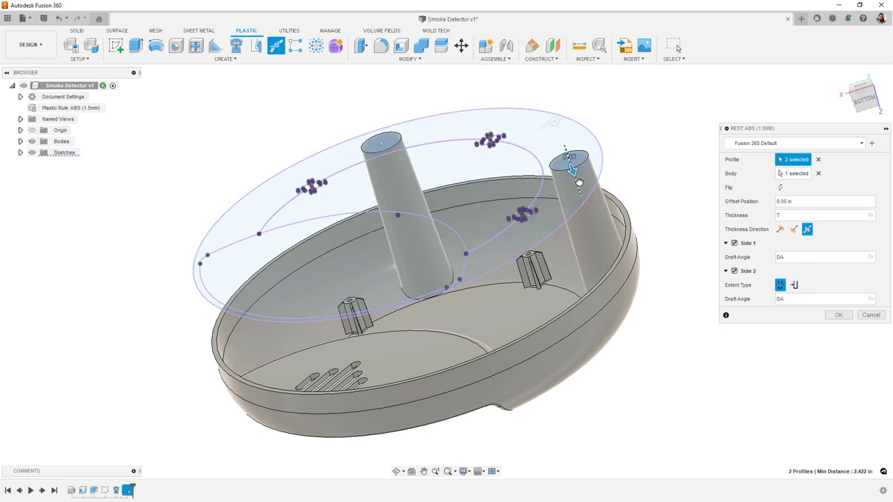
drag(576, 171, 600, 261)
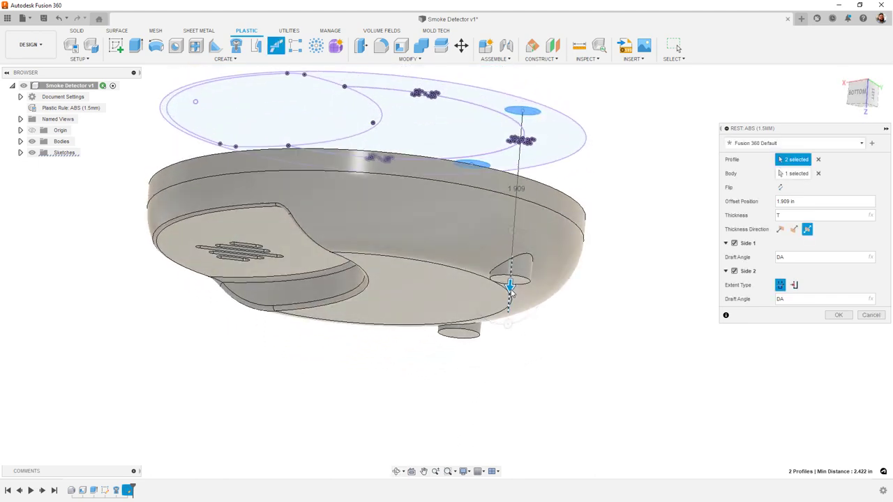
drag(510, 286, 508, 307)
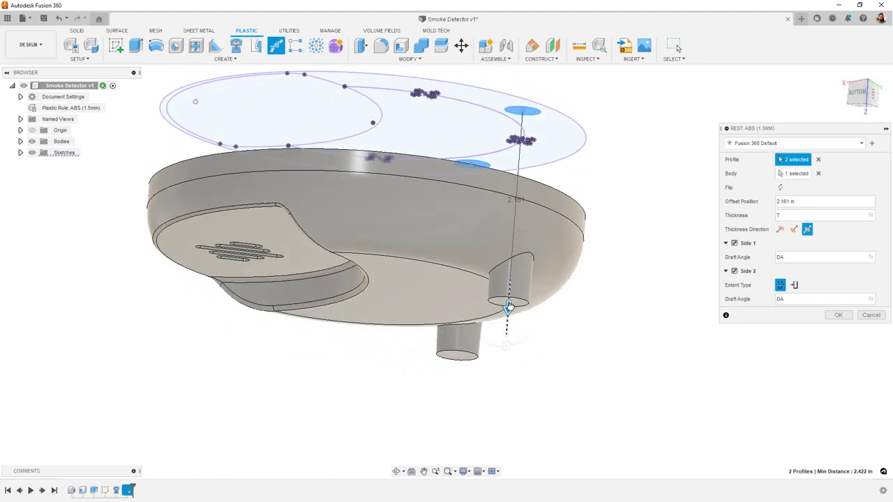
drag(508, 307, 510, 287)
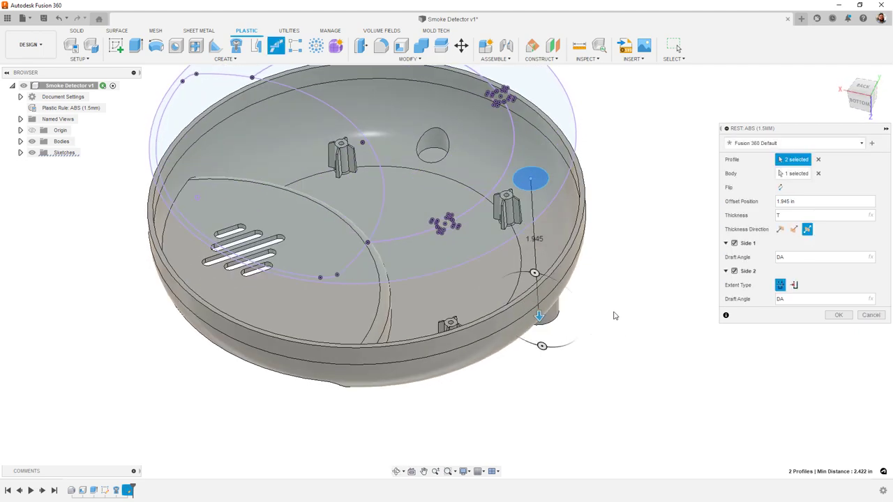
mouse_move(840, 315)
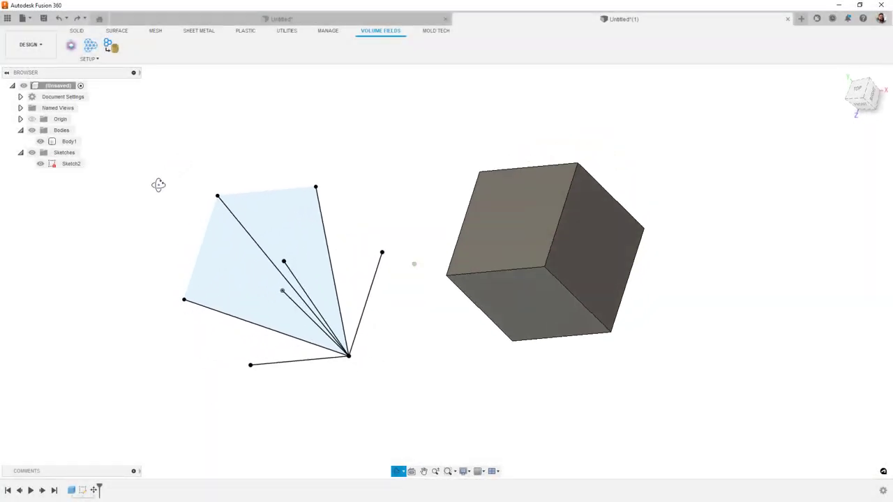
Step: Preview a volumetric lattice on the cube using the boat mesh as custom cell geometry
click(91, 45)
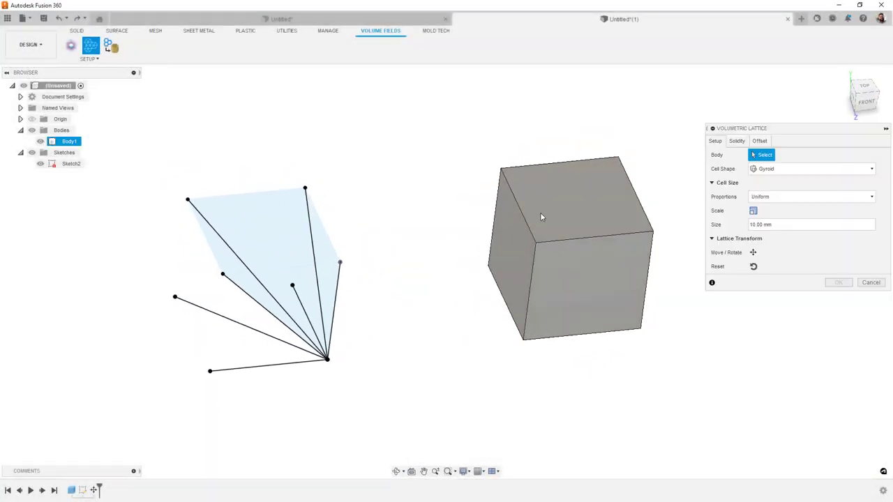
click(565, 244)
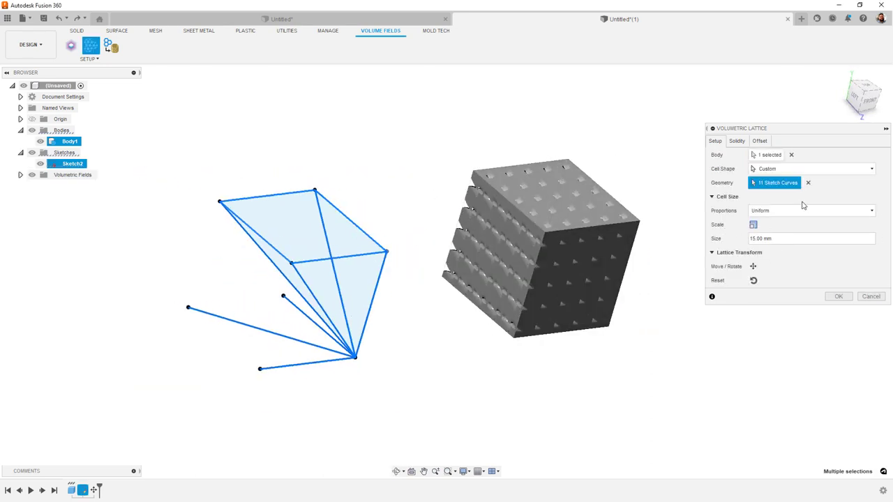
click(737, 141)
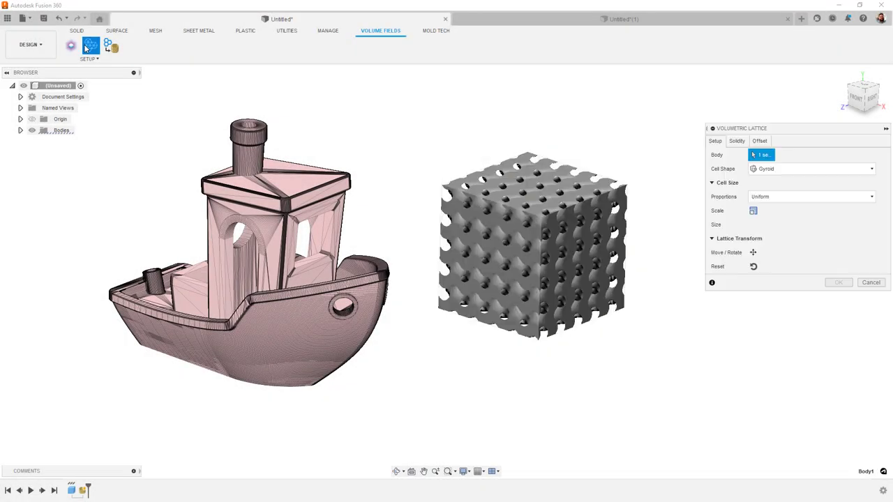
click(811, 169)
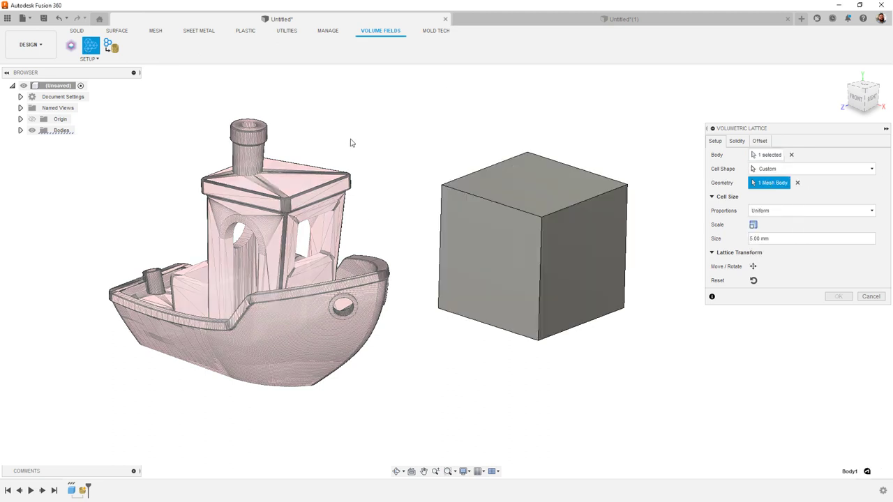
click(737, 141)
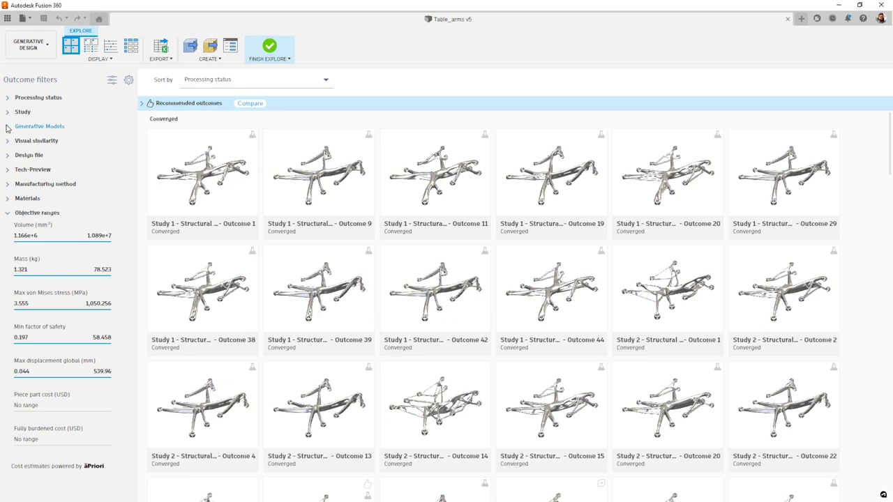
Step: Expand the Generative Models filter and isolate outcomes from a single model
click(40, 126)
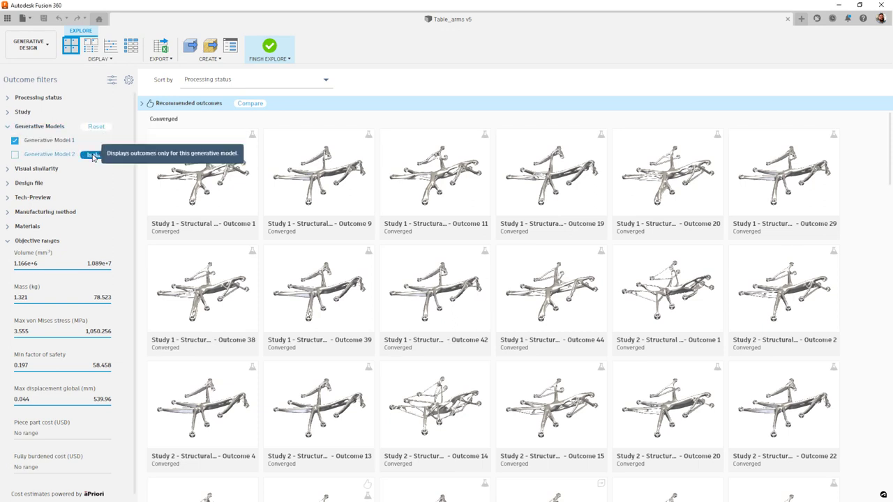
click(14, 154)
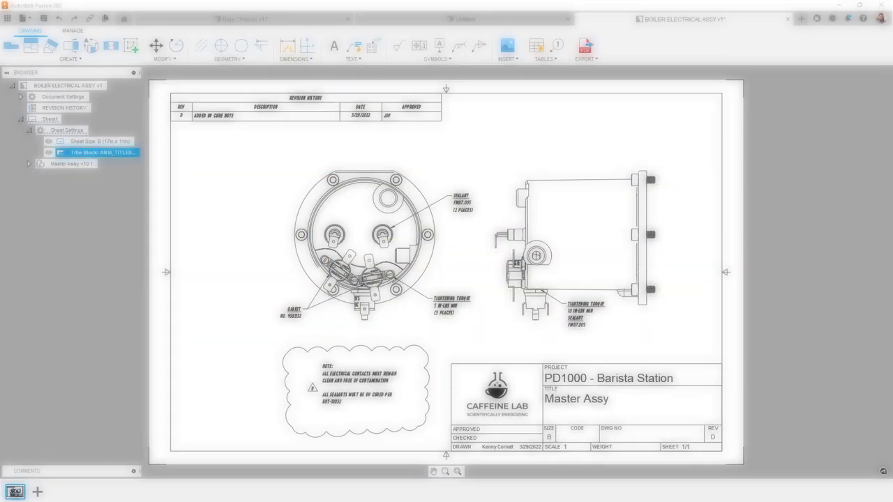
Step: Edit the title block so the PROJECT attribute uses a bold hand-lettered font
right_click(97, 152)
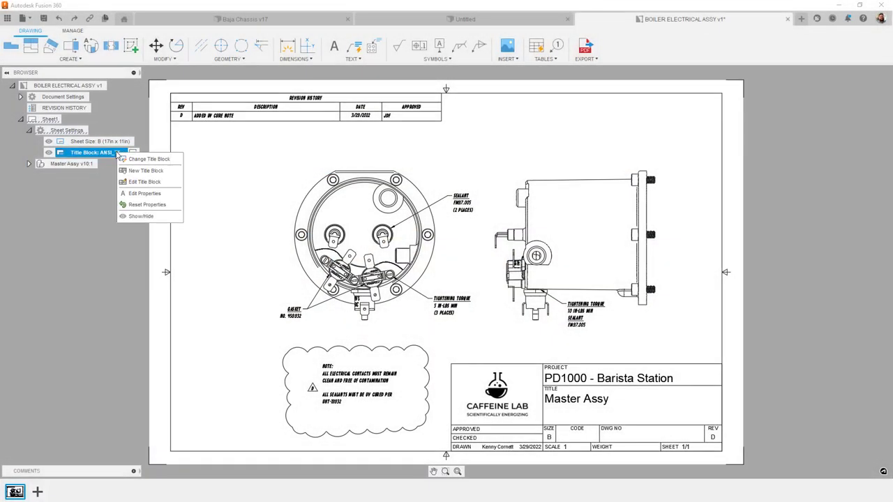
click(144, 183)
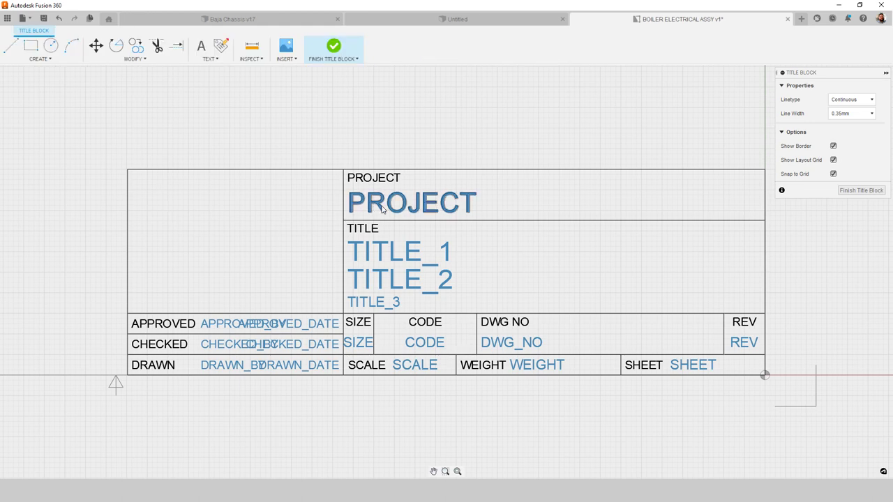
click(411, 202)
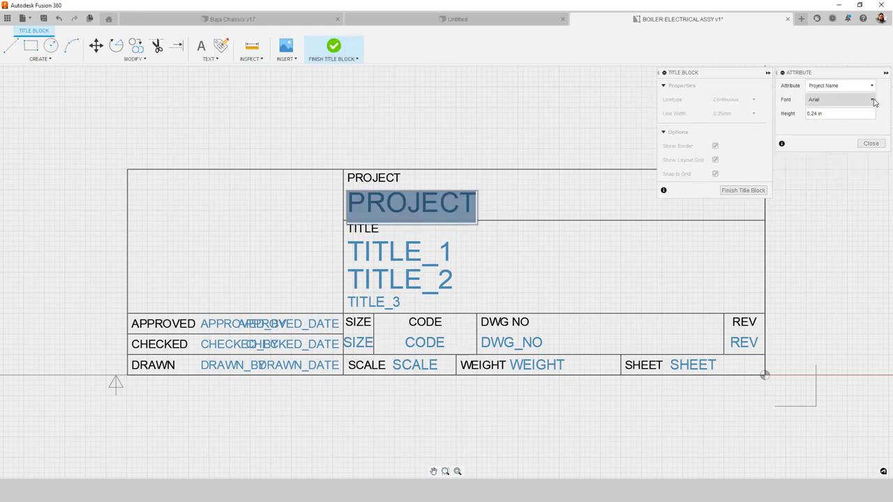
click(872, 99)
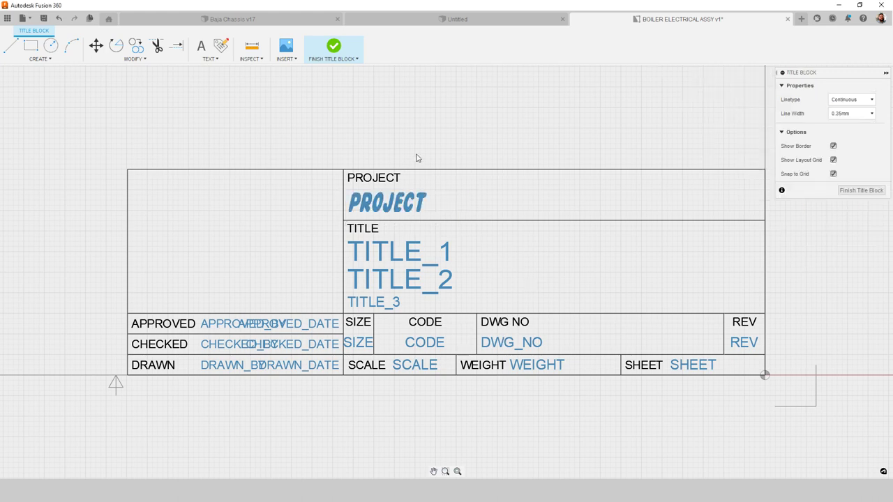
click(333, 46)
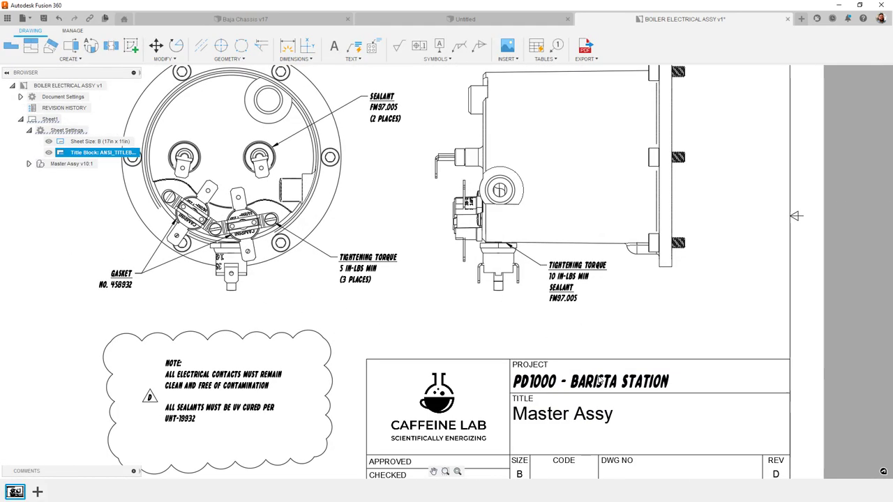
Step: Zoom to the title block, then browse to the July 2022 What's New blog post
scroll(down, 3)
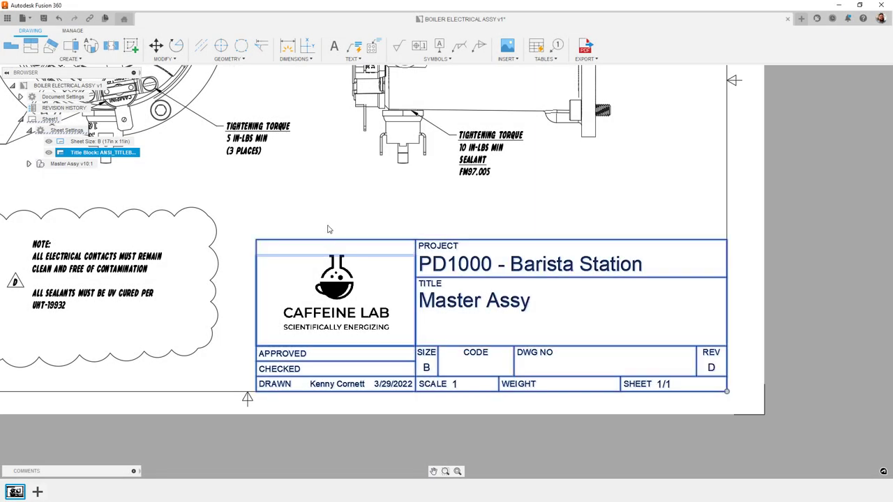
mouse_move(272, 293)
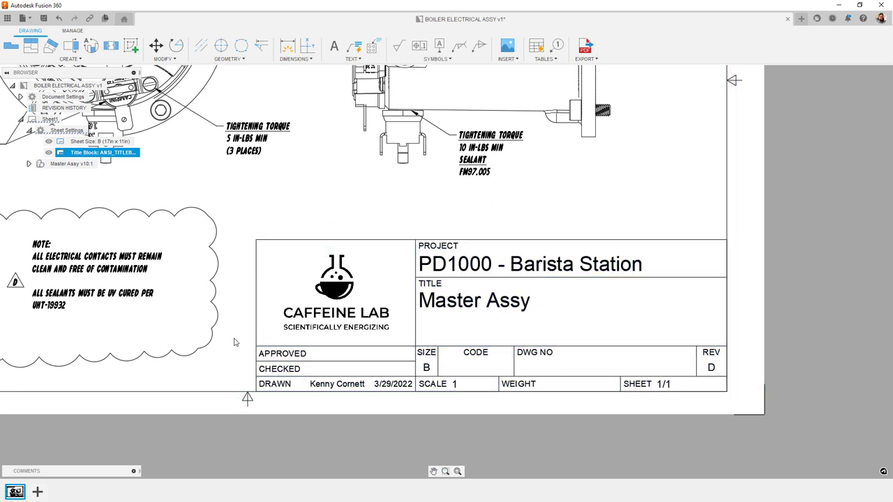
click(155, 45)
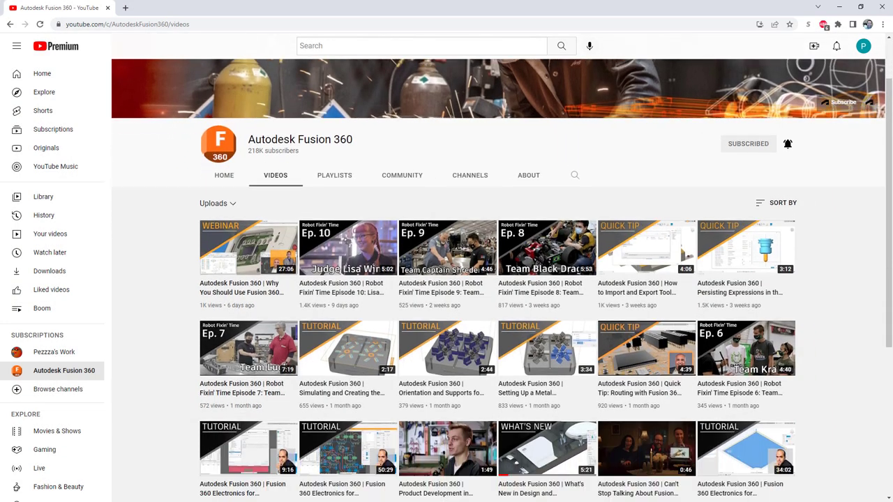
scroll(down, 3)
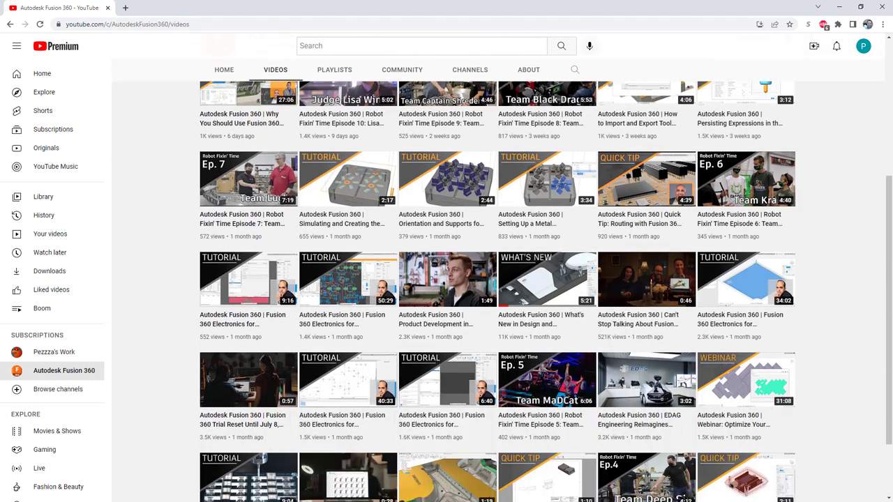
scroll(down, 3)
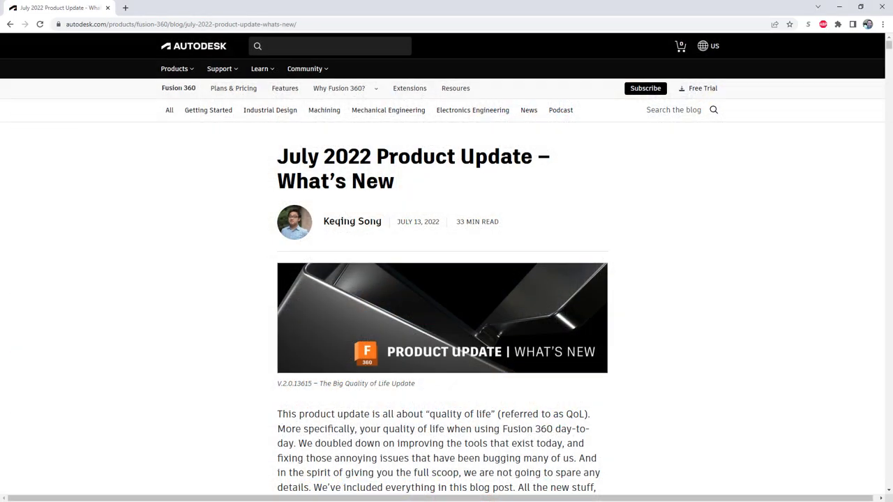
scroll(down, 3)
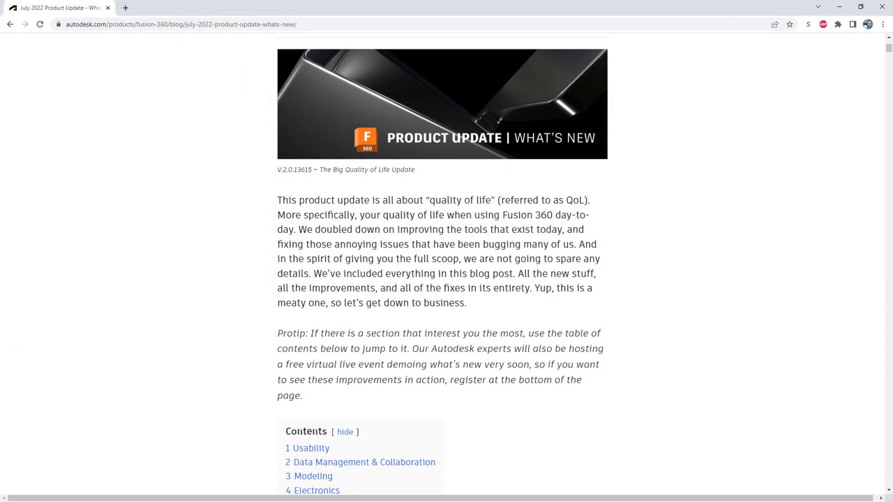
scroll(down, 3)
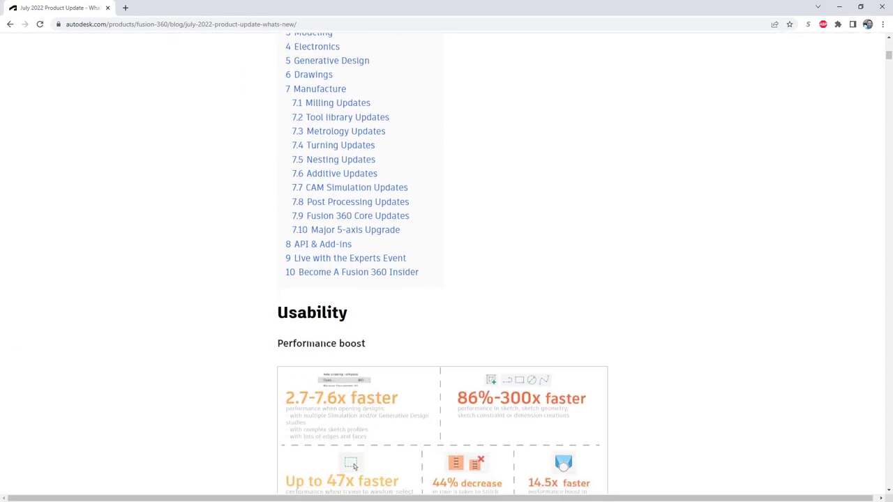
scroll(down, 3)
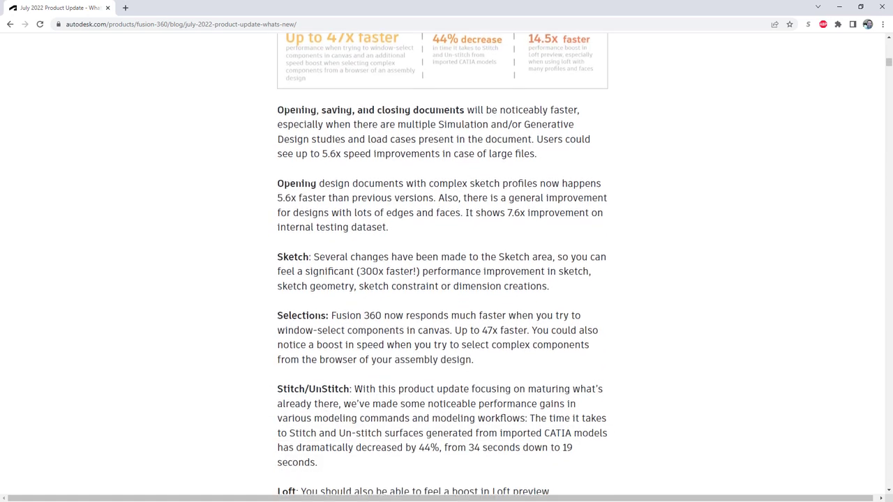
scroll(down, 3)
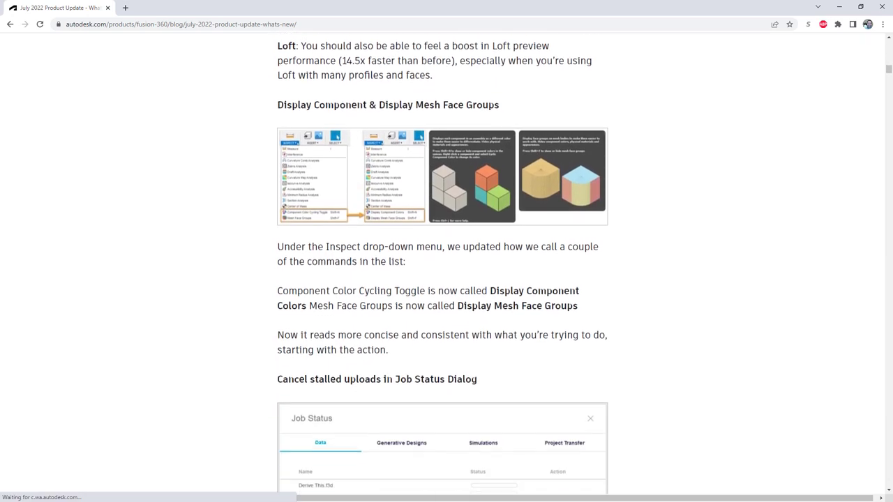
scroll(down, 3)
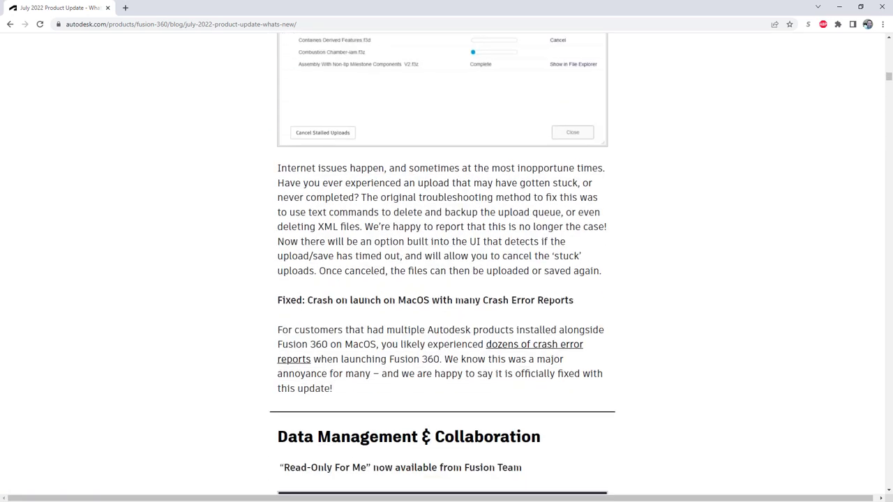
scroll(down, 3)
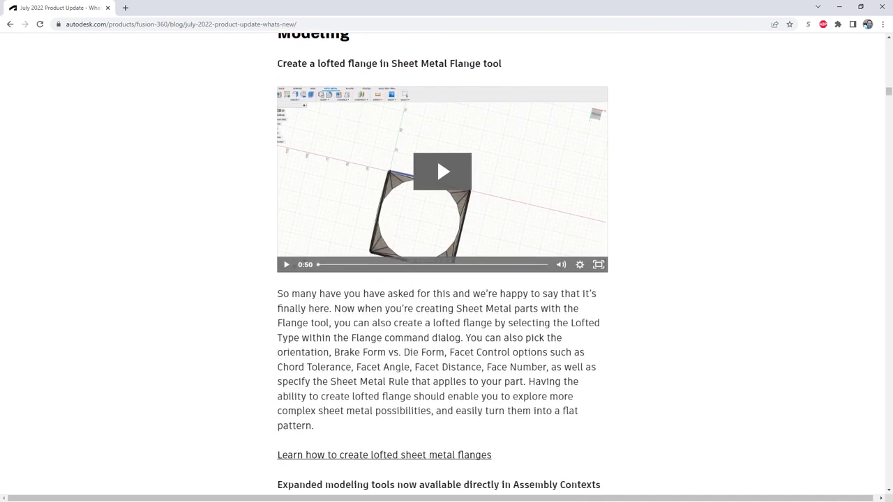
scroll(down, 3)
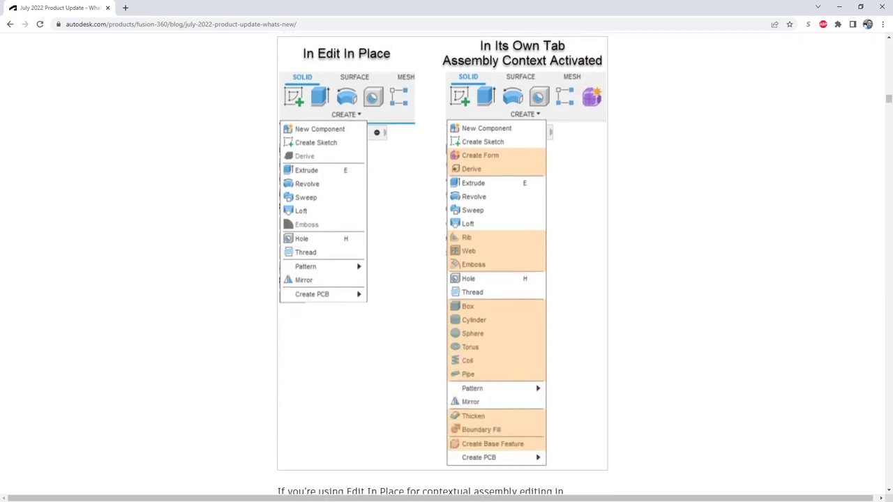